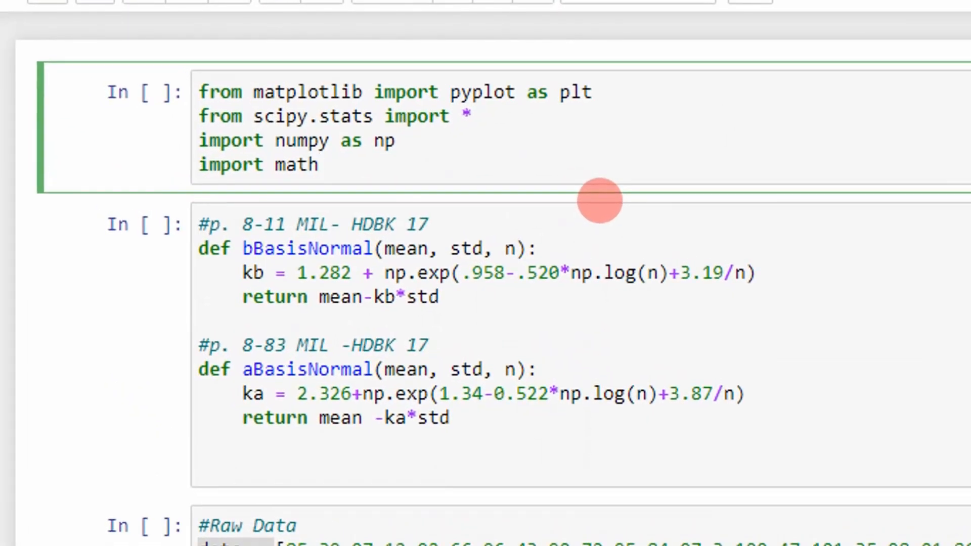
{"action": "mouse_move", "coordinate": [439, 105]}
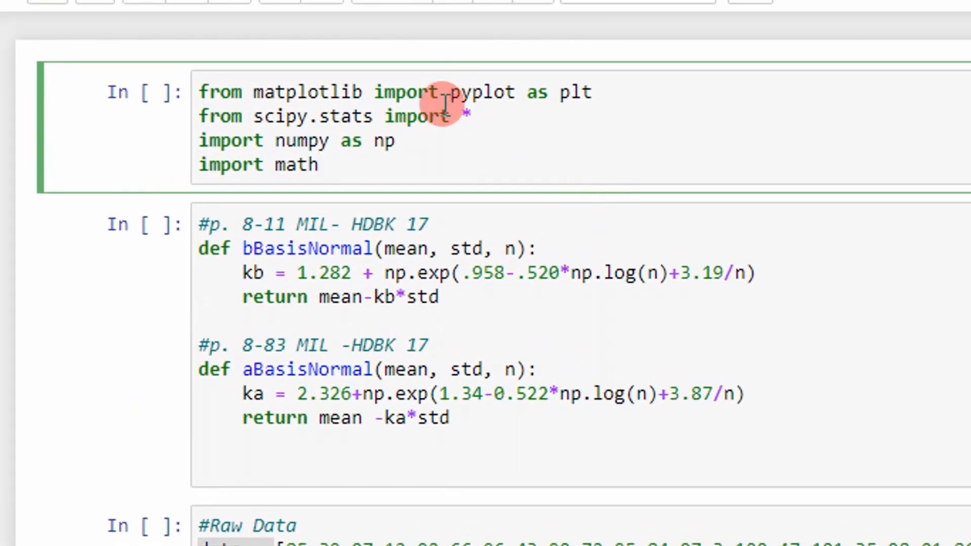
{"action": "mouse_move", "coordinate": [358, 141]}
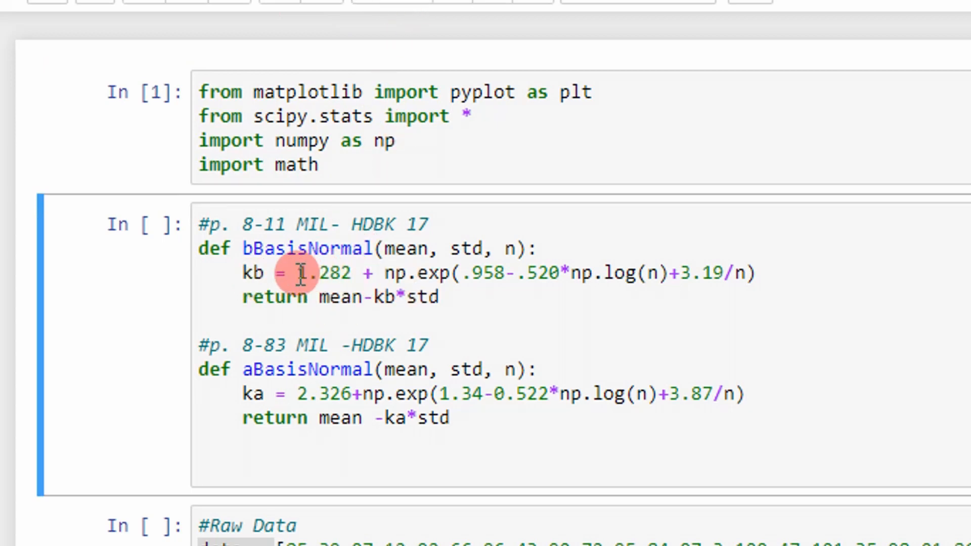
{"action": "mouse_move", "coordinate": [297, 317]}
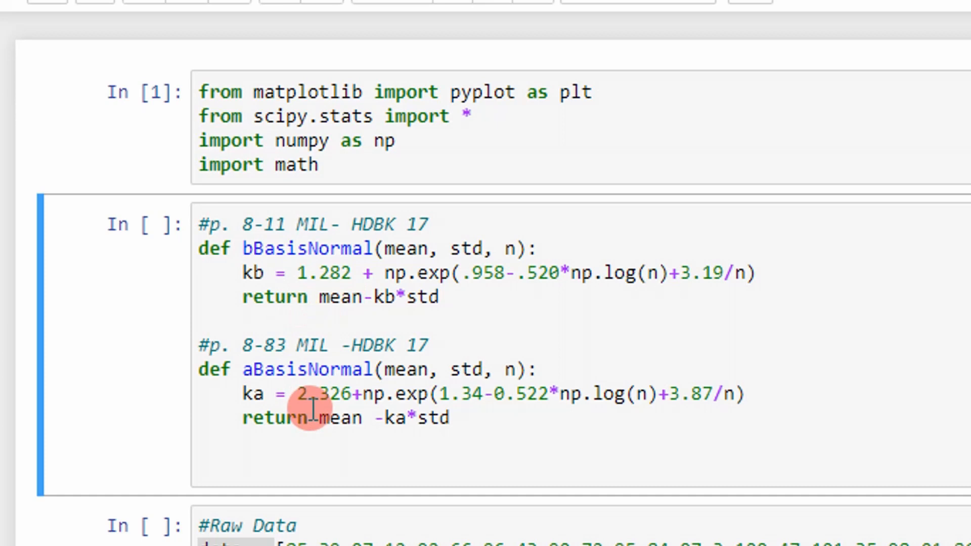
{"action": "mouse_move", "coordinate": [461, 369]}
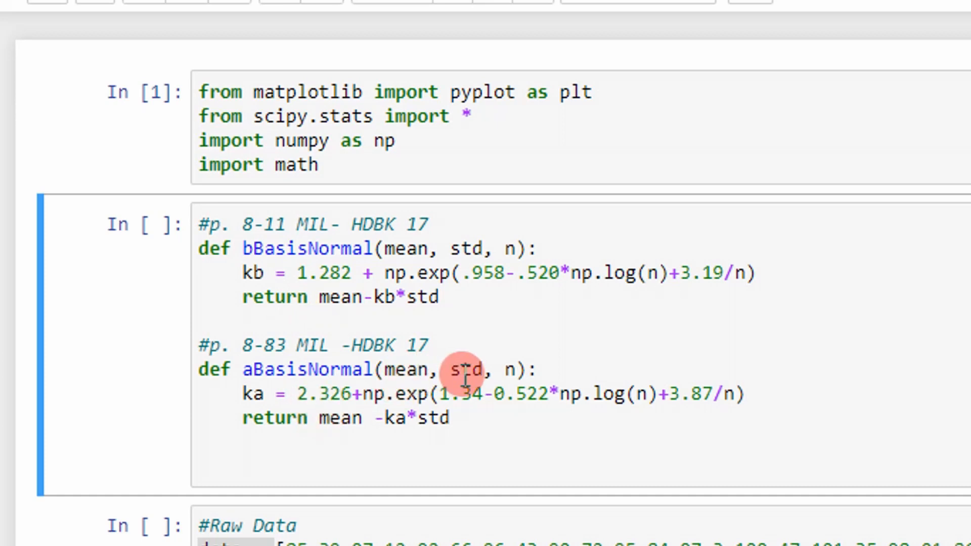
{"action": "mouse_move", "coordinate": [507, 369]}
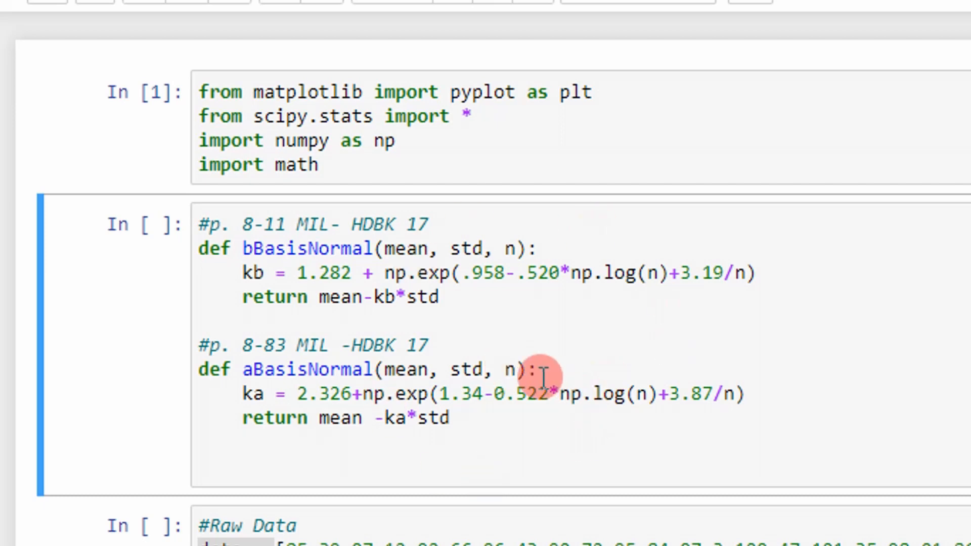
{"action": "mouse_move", "coordinate": [451, 22]}
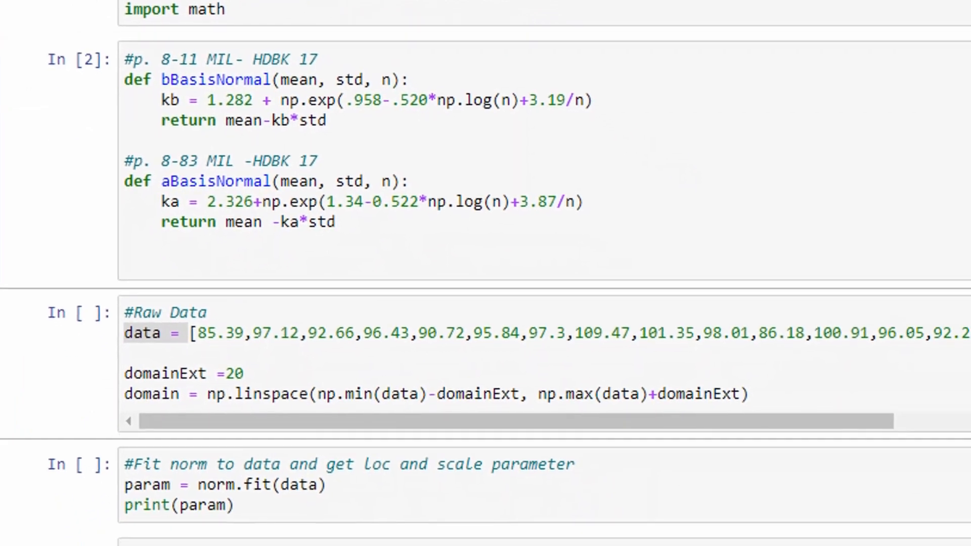
Step: Run the cell defining bBasisNormal and aBasisNormal, then scroll toward the raw data cell
{"action": "left_click", "coordinate": [267, 334]}
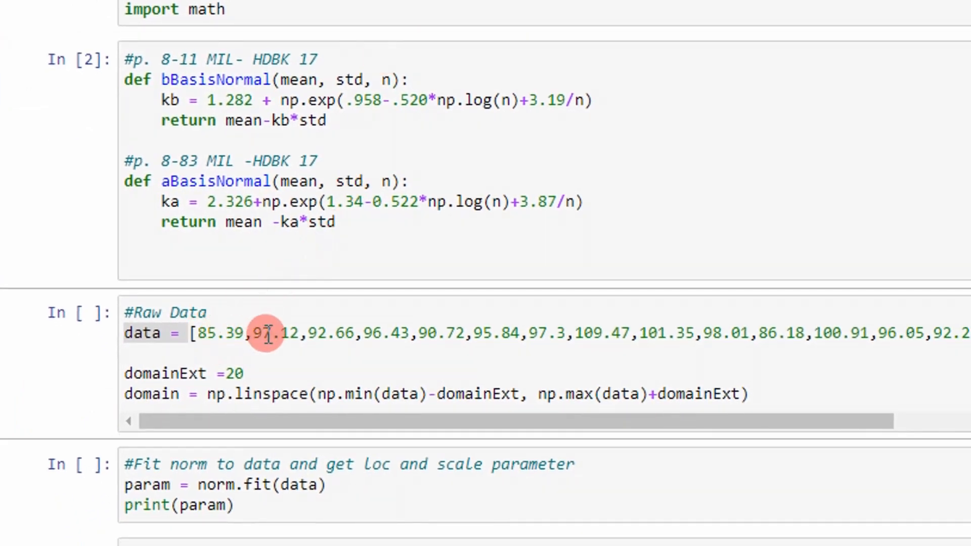
{"action": "mouse_move", "coordinate": [347, 358]}
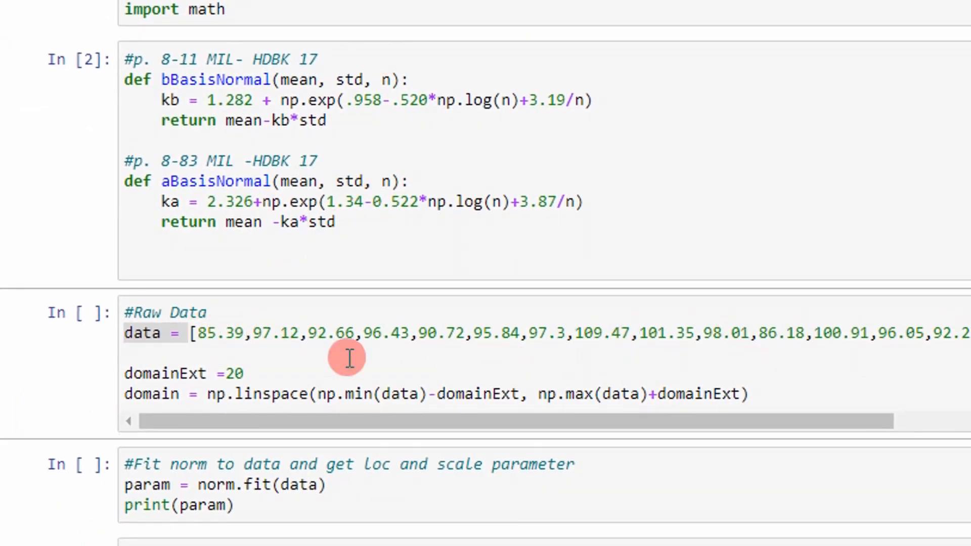
{"action": "scroll", "scroll_direction": "up", "scroll_amount": 3}
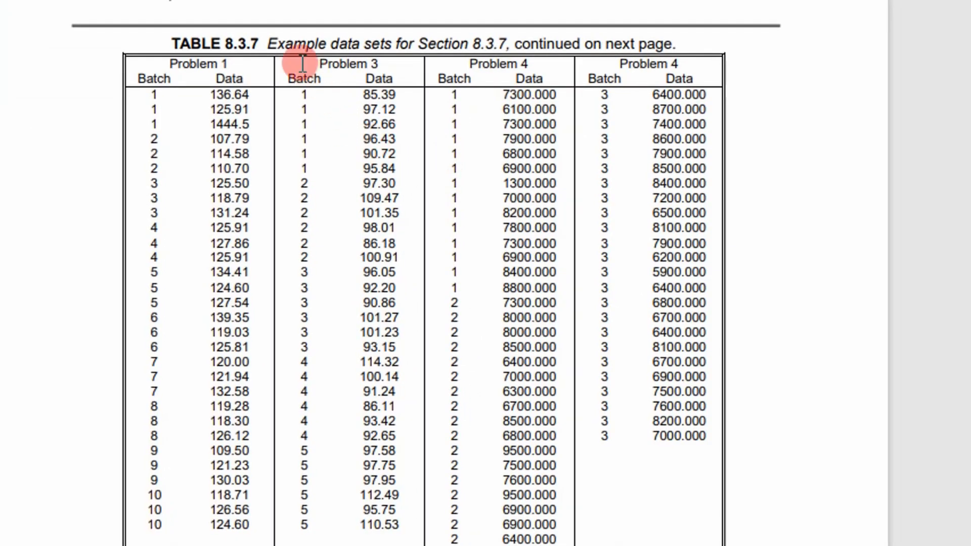
{"action": "mouse_move", "coordinate": [384, 168]}
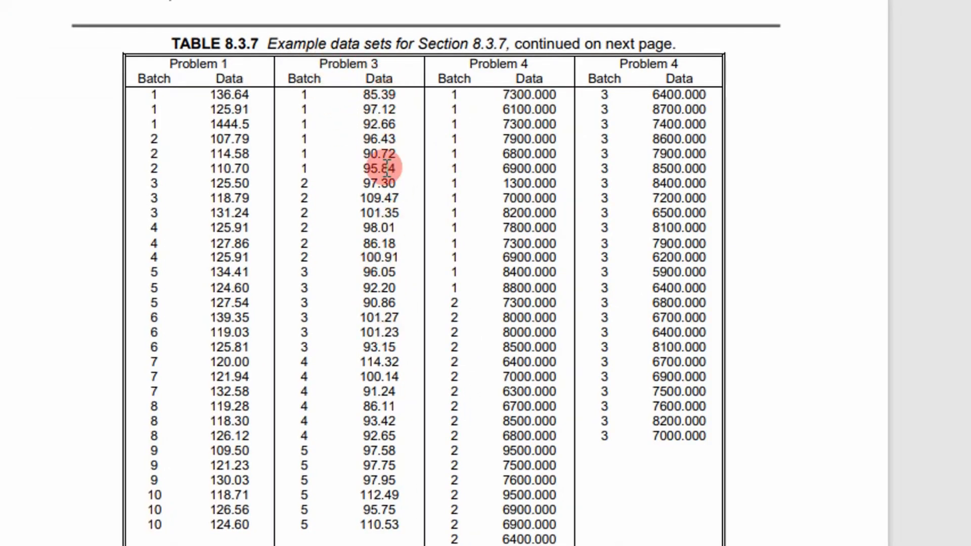
{"action": "mouse_move", "coordinate": [378, 96]}
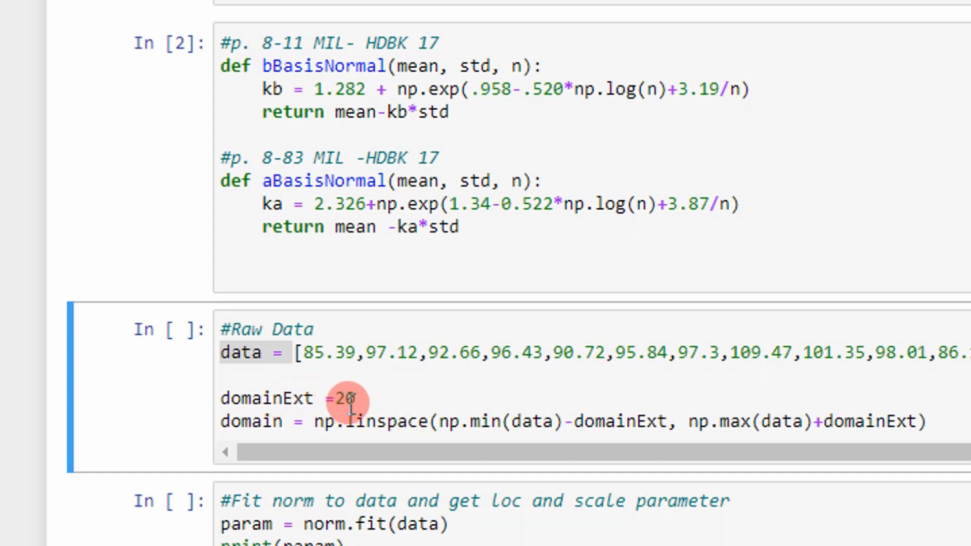
{"action": "mouse_move", "coordinate": [387, 31]}
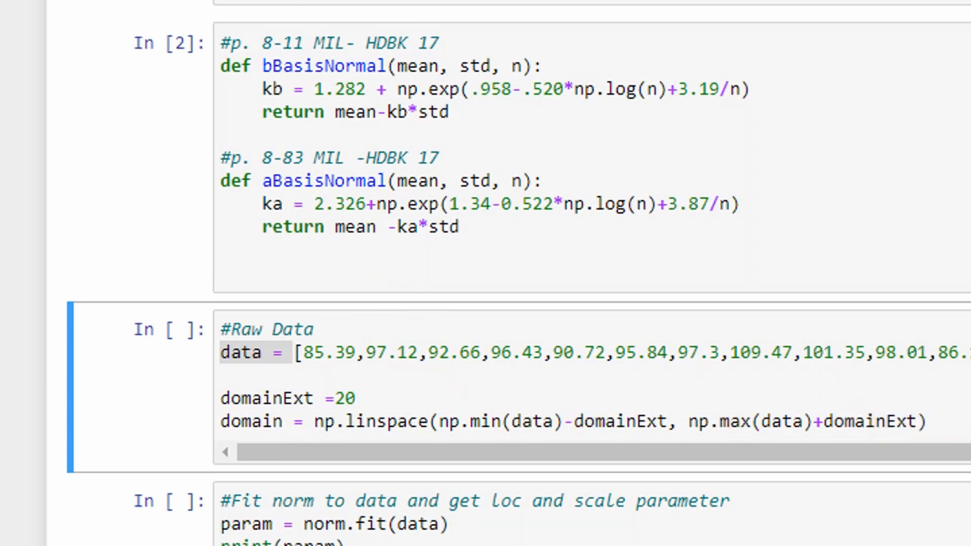
Step: Scroll down from the Raw Data cell to the norm-fit cell
{"action": "scroll", "scroll_direction": "down", "scroll_amount": 3}
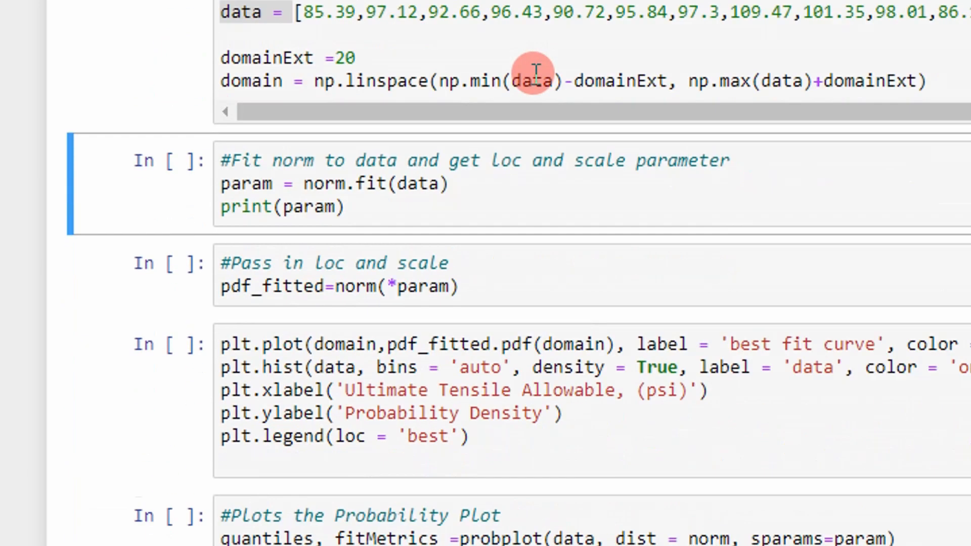
Step: Scroll past the norm.fit output (about 97.20 and 7.15) to the probability-plot code
{"action": "scroll", "scroll_direction": "down", "scroll_amount": 3}
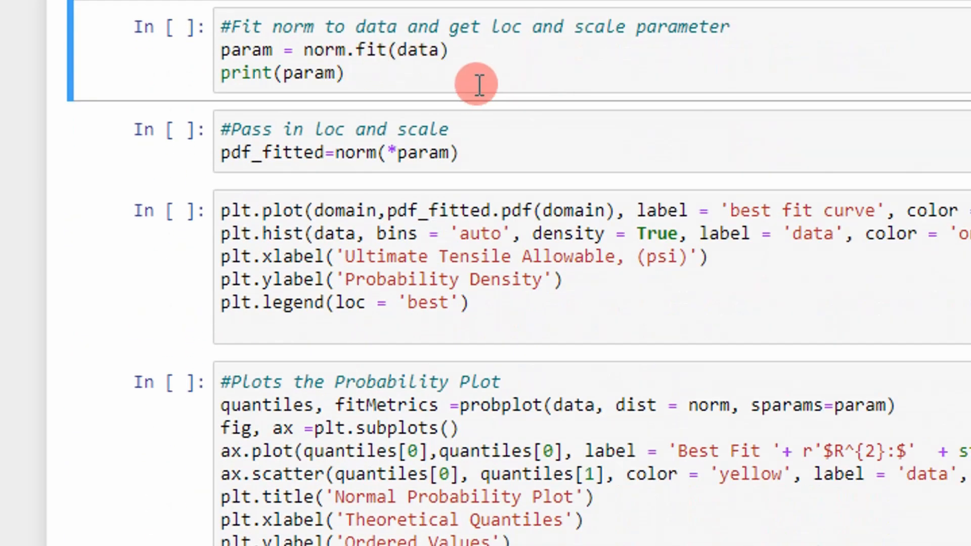
{"action": "mouse_move", "coordinate": [369, 69]}
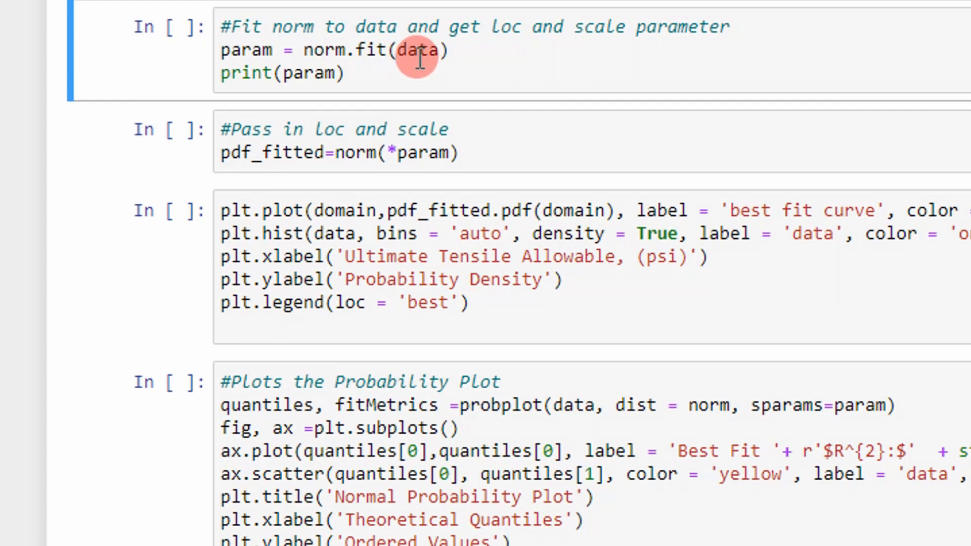
{"action": "mouse_move", "coordinate": [489, 49]}
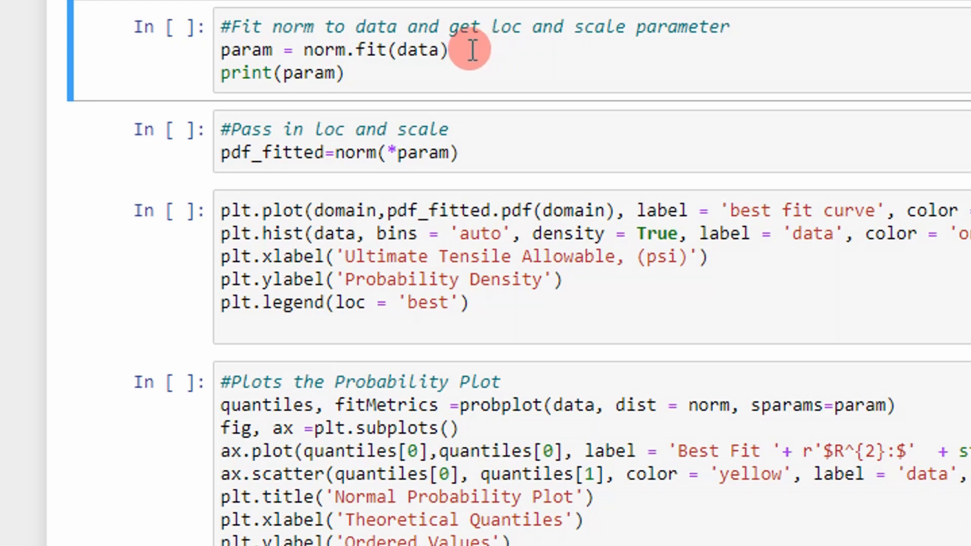
{"action": "mouse_move", "coordinate": [421, 50]}
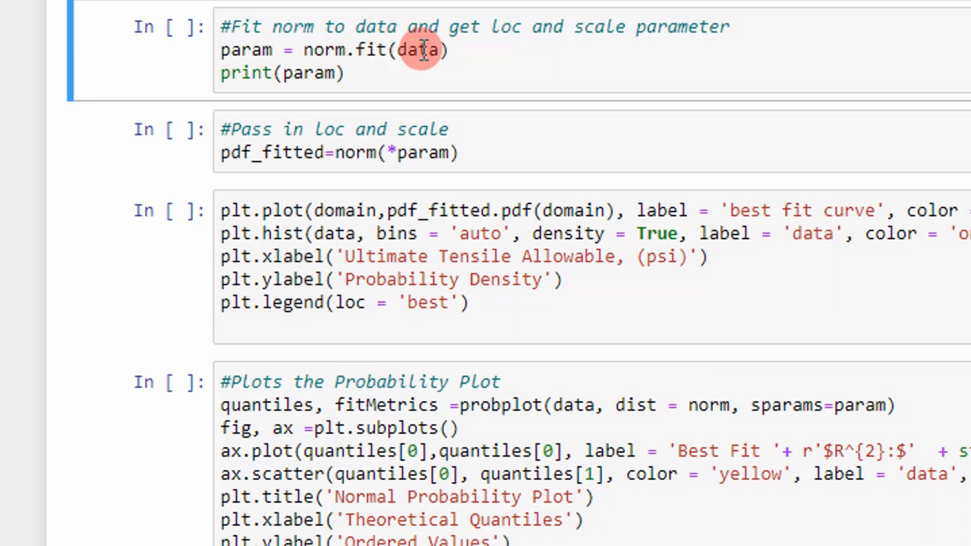
{"action": "mouse_move", "coordinate": [498, 50]}
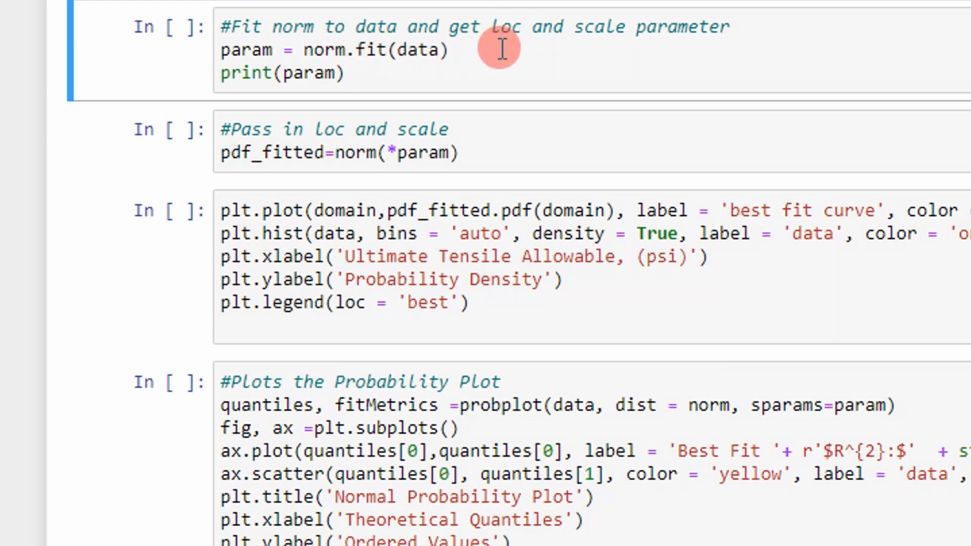
{"action": "mouse_move", "coordinate": [613, 37]}
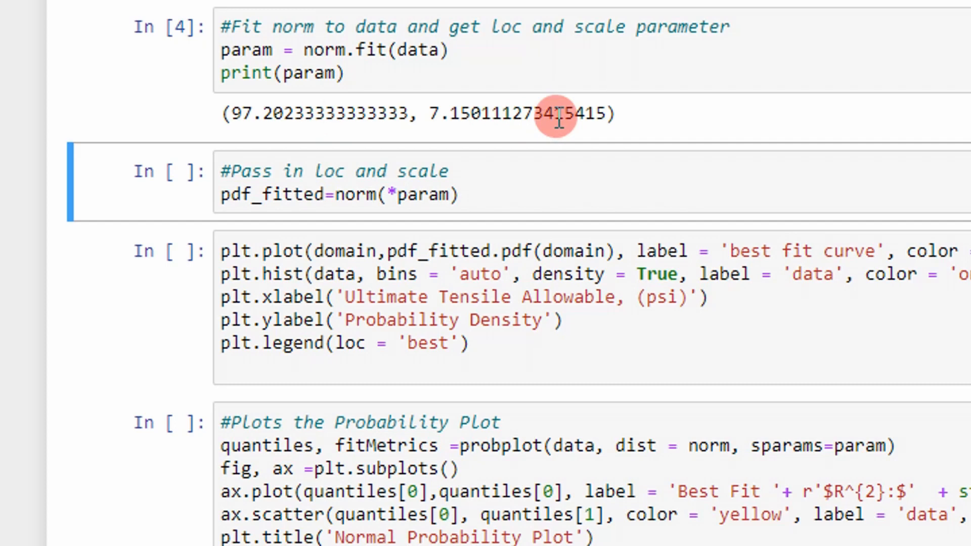
{"action": "mouse_move", "coordinate": [223, 232]}
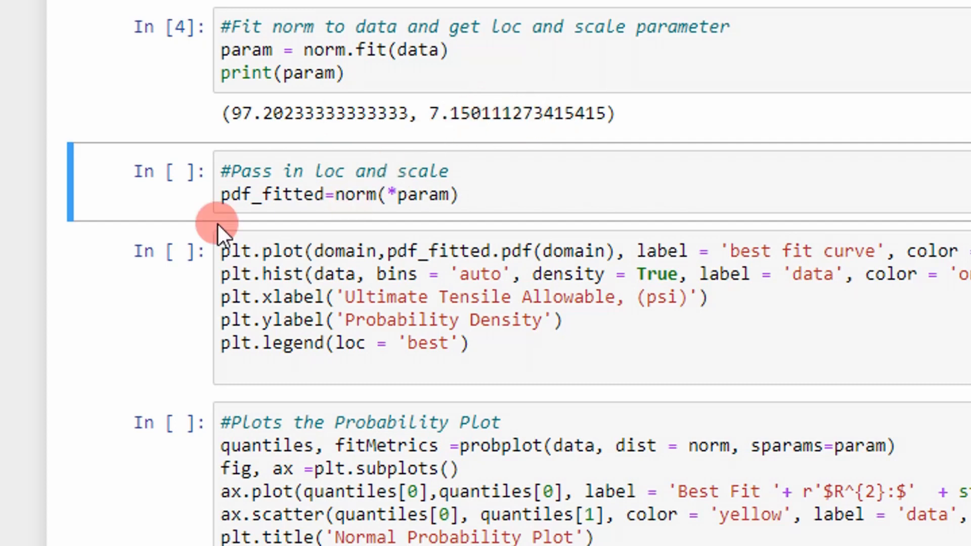
{"action": "mouse_move", "coordinate": [358, 196]}
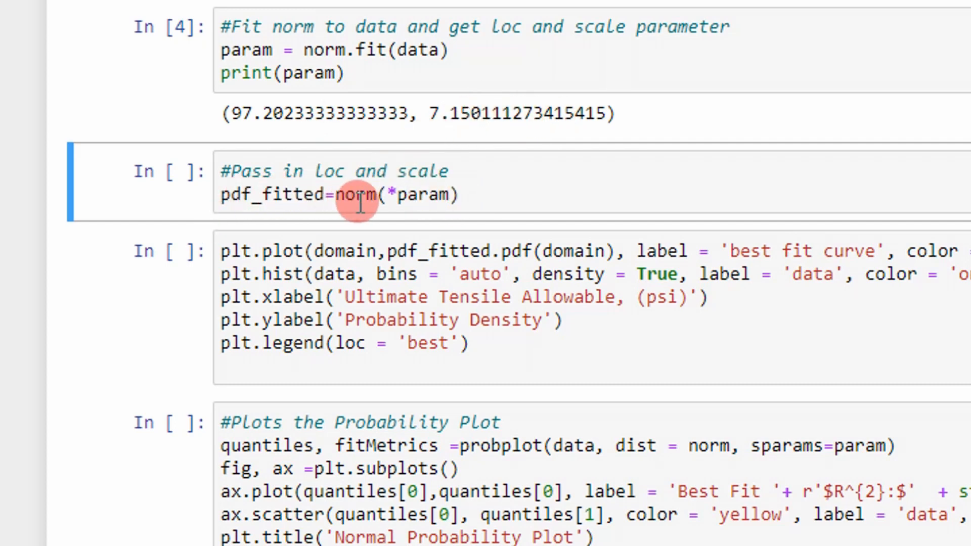
{"action": "mouse_move", "coordinate": [427, 195]}
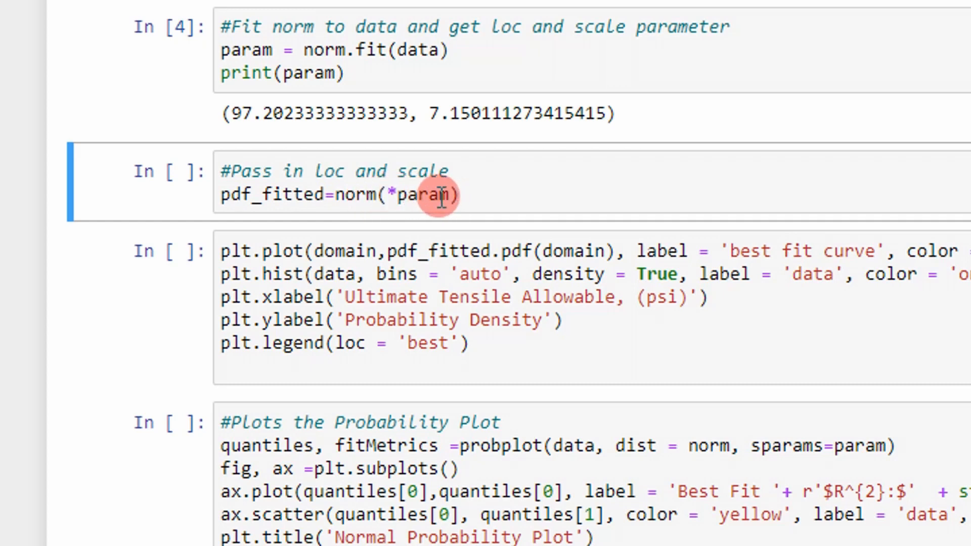
{"action": "mouse_move", "coordinate": [464, 195]}
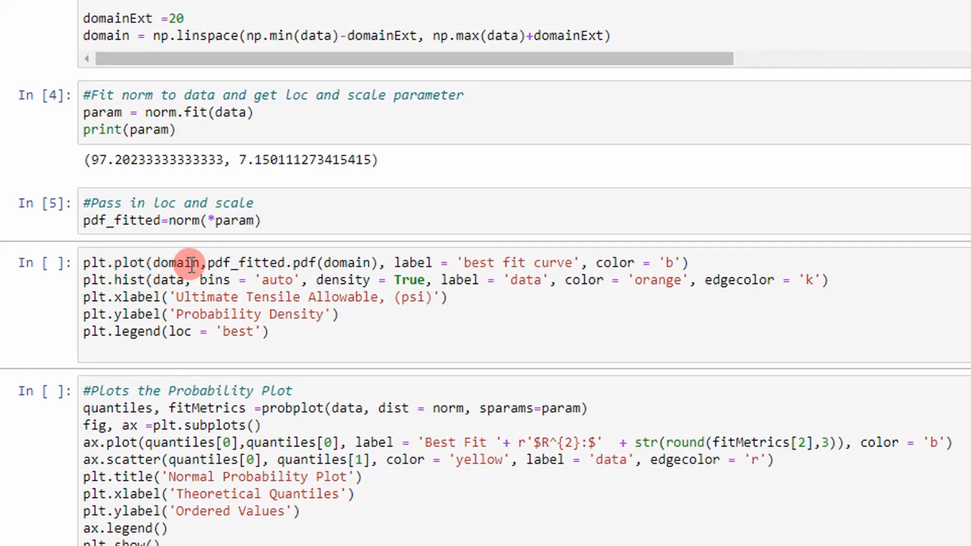
{"action": "mouse_move", "coordinate": [248, 261]}
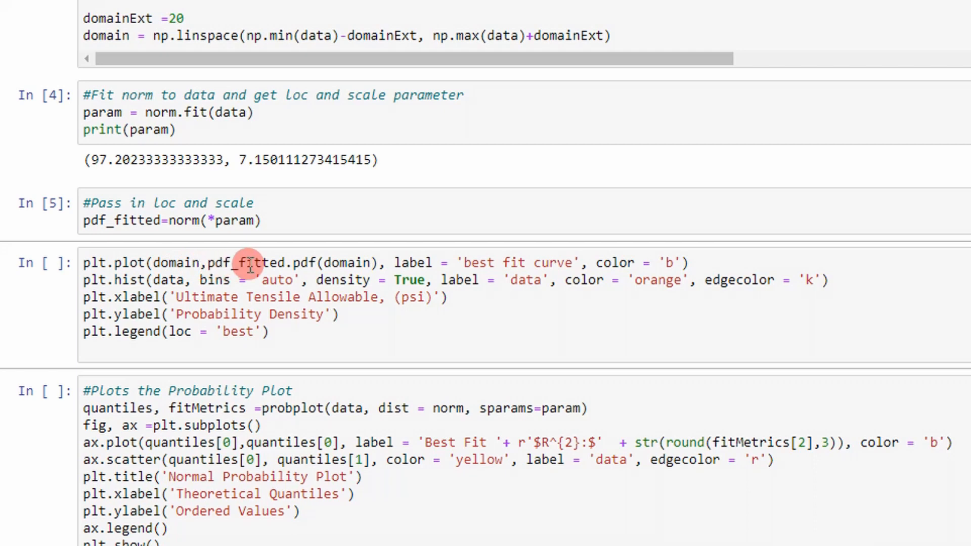
{"action": "mouse_move", "coordinate": [302, 262]}
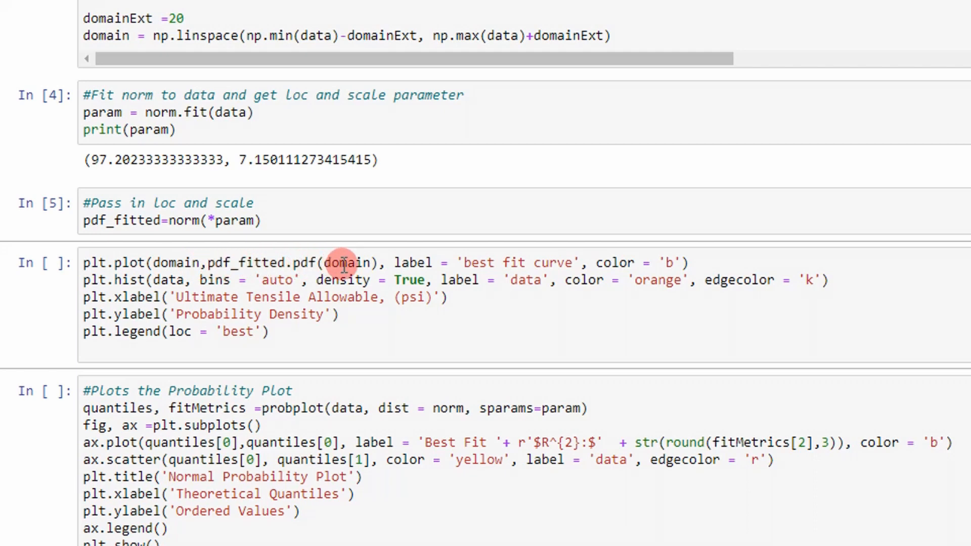
{"action": "mouse_move", "coordinate": [269, 258]}
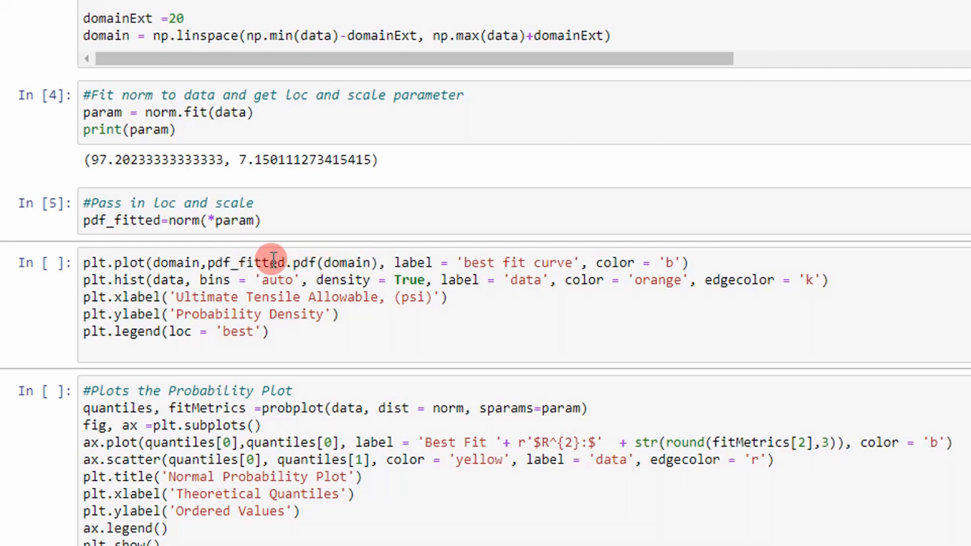
{"action": "mouse_move", "coordinate": [339, 260]}
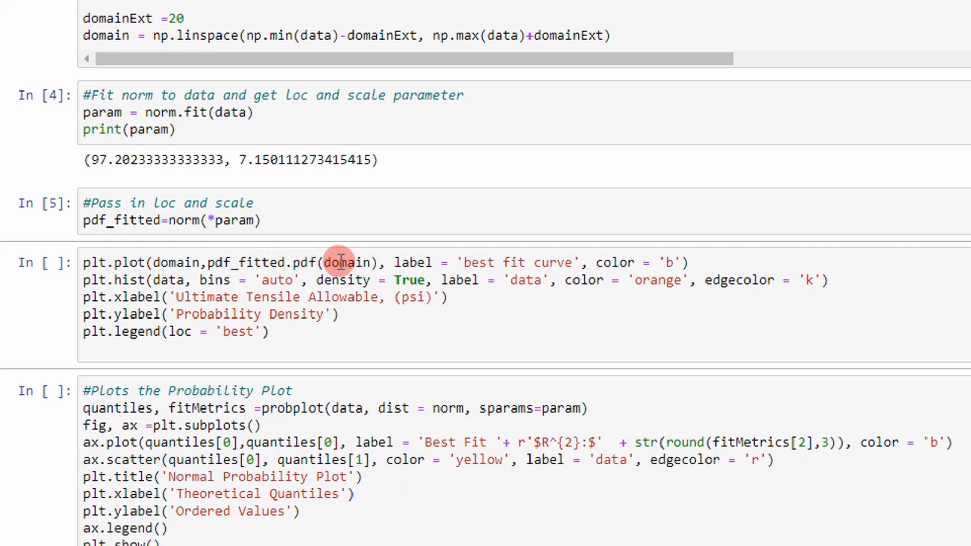
{"action": "mouse_move", "coordinate": [363, 262]}
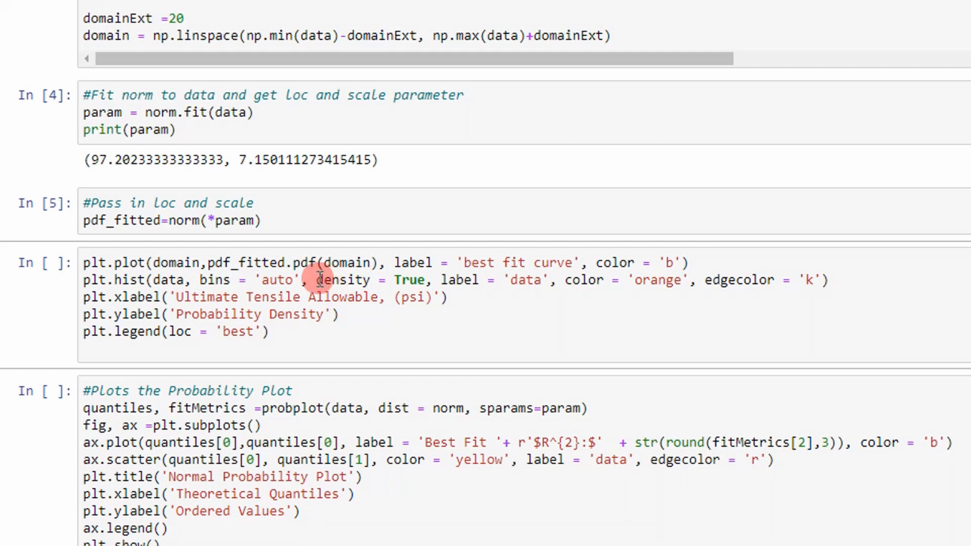
{"action": "mouse_move", "coordinate": [339, 285]}
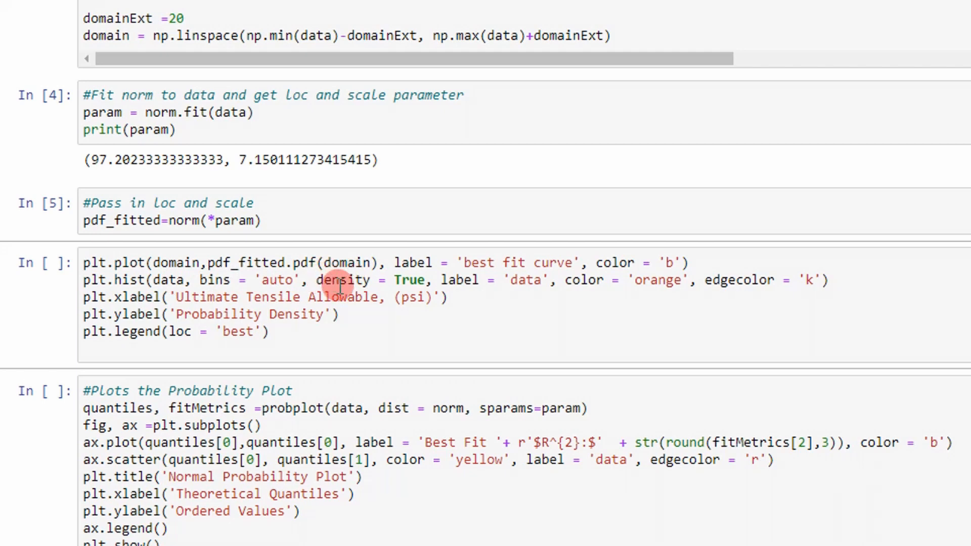
{"action": "mouse_move", "coordinate": [279, 279]}
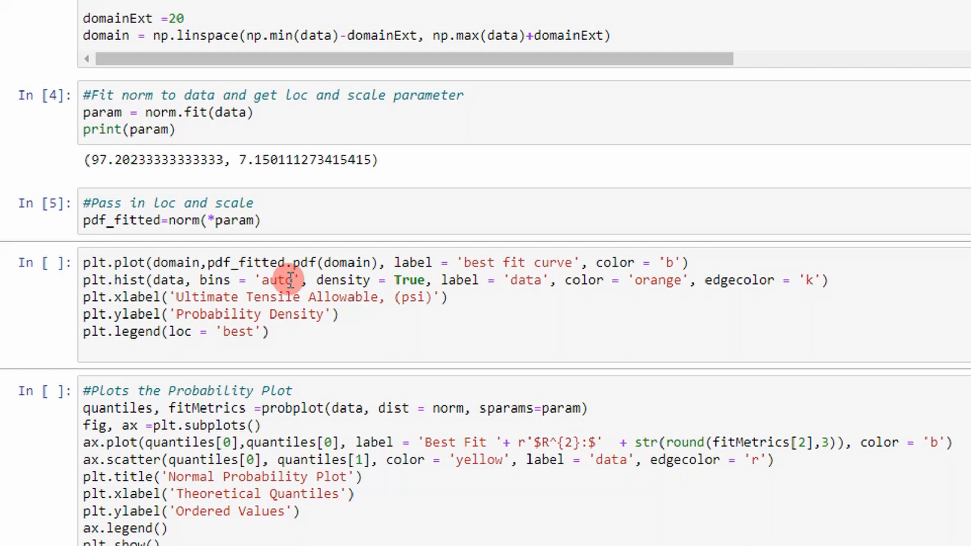
{"action": "mouse_move", "coordinate": [353, 280]}
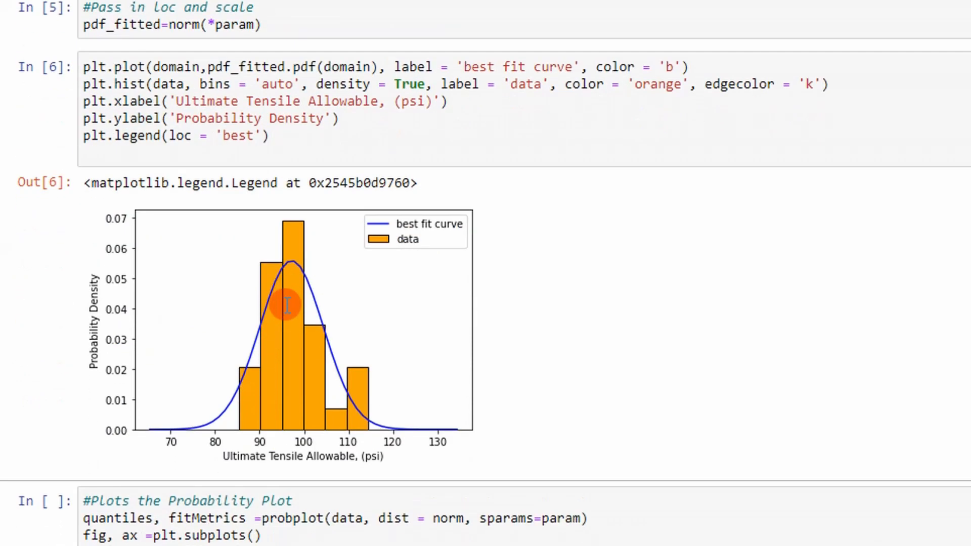
{"action": "scroll", "scroll_direction": "down", "scroll_amount": 3}
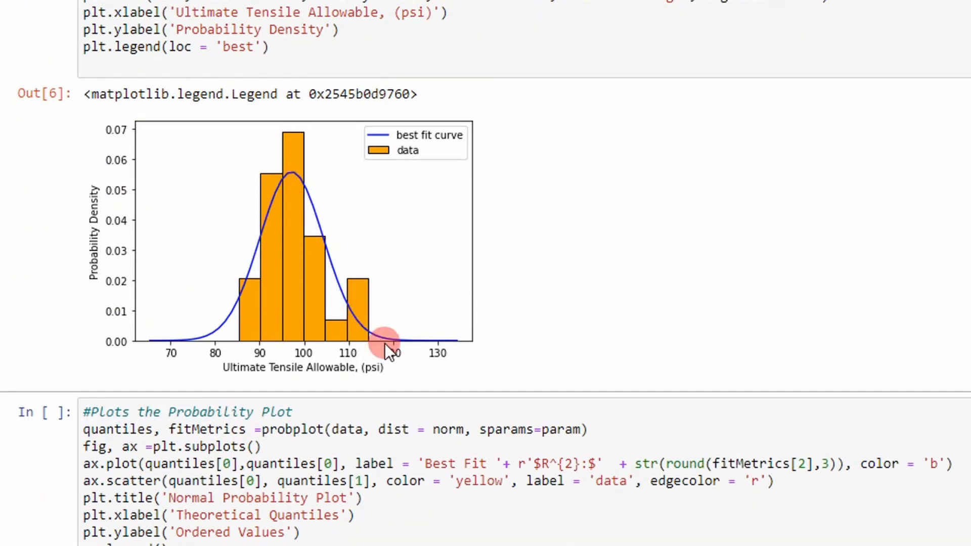
{"action": "mouse_move", "coordinate": [207, 325]}
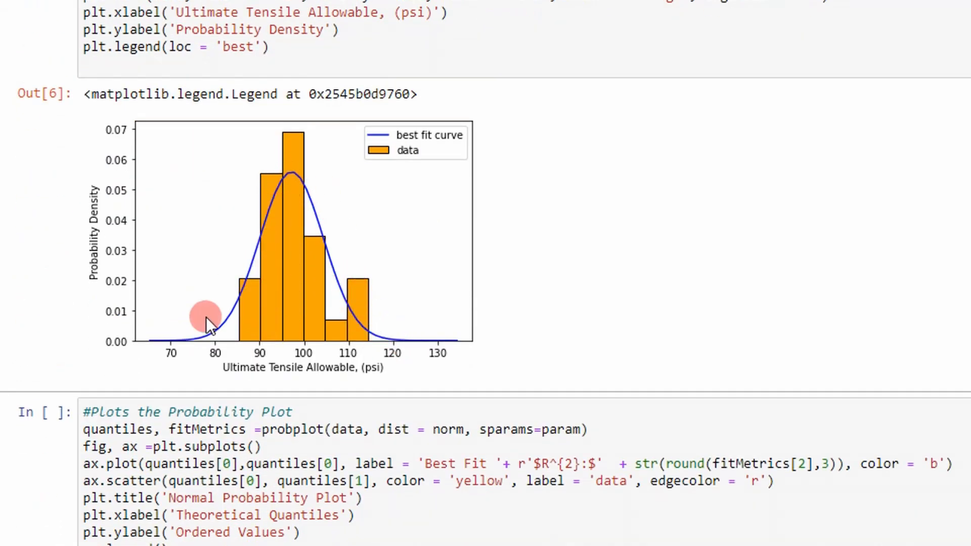
{"action": "mouse_move", "coordinate": [332, 223]}
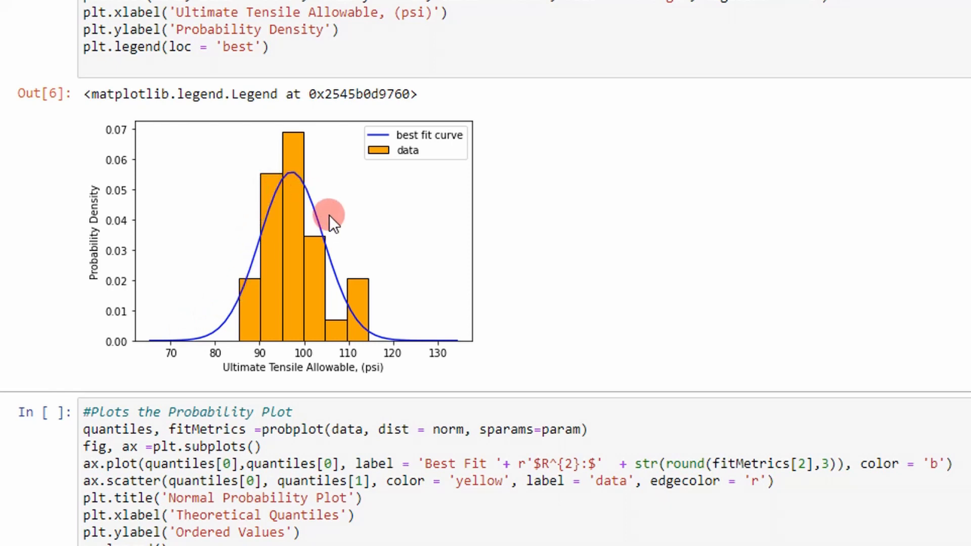
{"action": "mouse_move", "coordinate": [238, 223]}
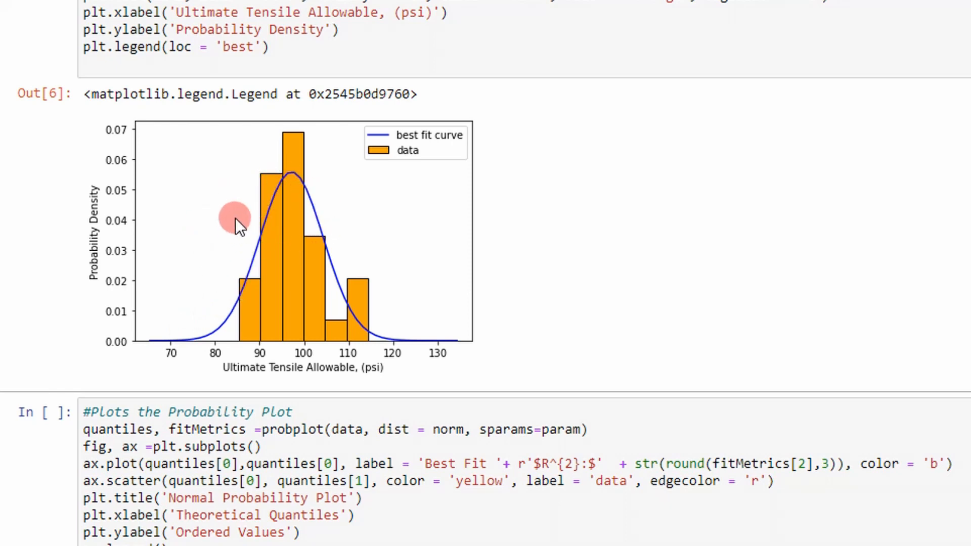
{"action": "scroll", "scroll_direction": "up", "scroll_amount": 3}
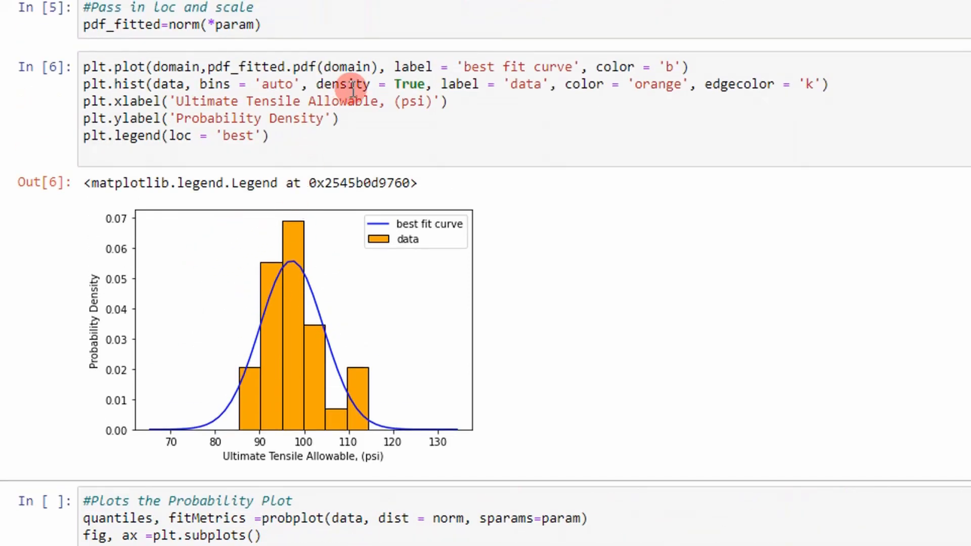
{"action": "mouse_move", "coordinate": [300, 374]}
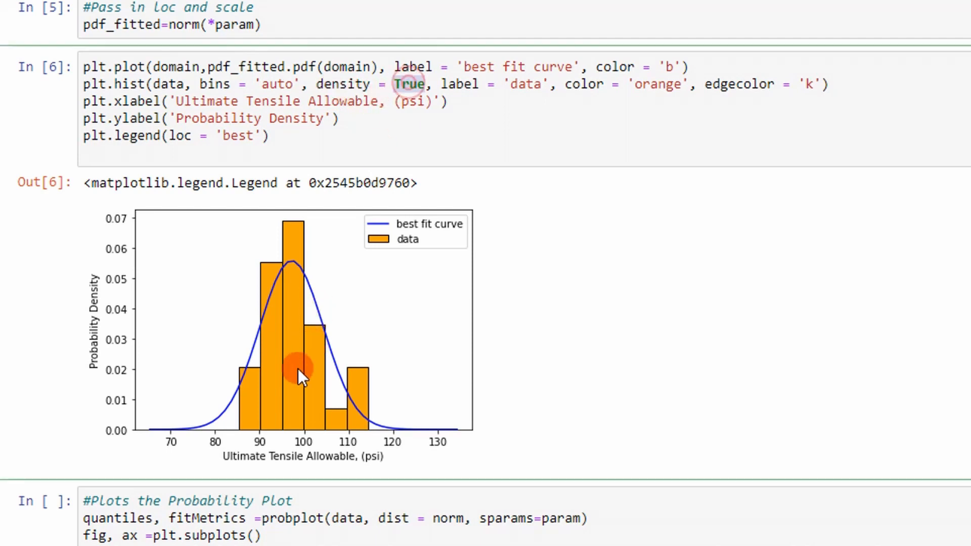
{"action": "type", "text": "Fal"}
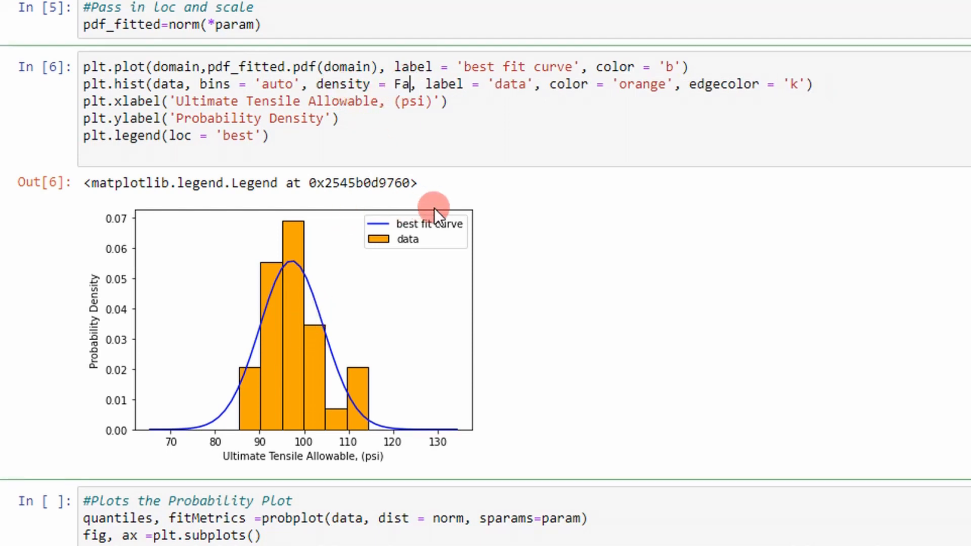
{"action": "type", "text": "lse"}
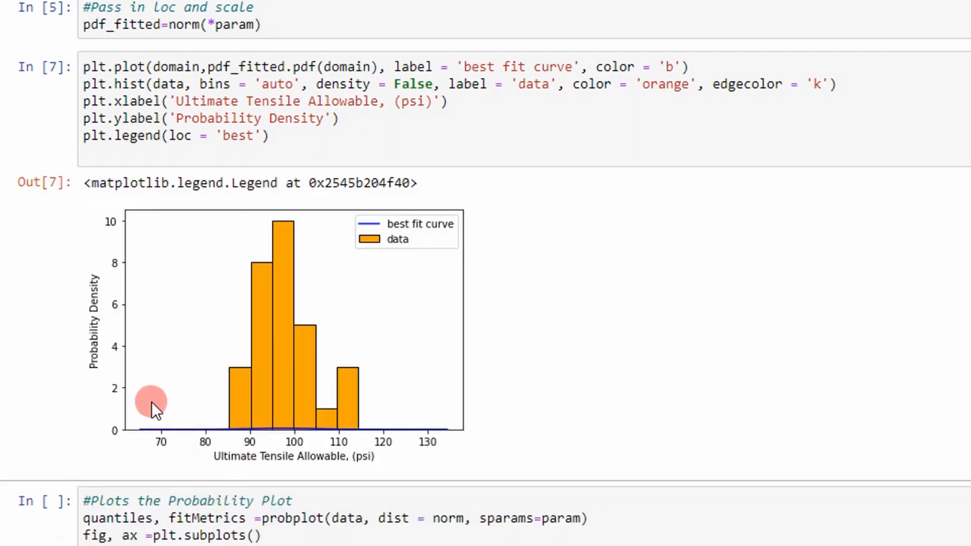
{"action": "mouse_move", "coordinate": [274, 371]}
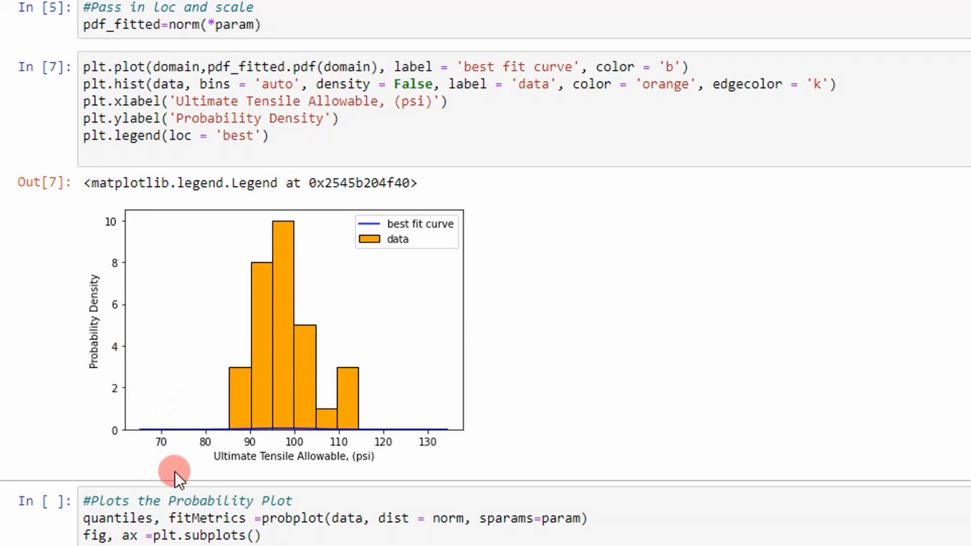
{"action": "mouse_move", "coordinate": [395, 461]}
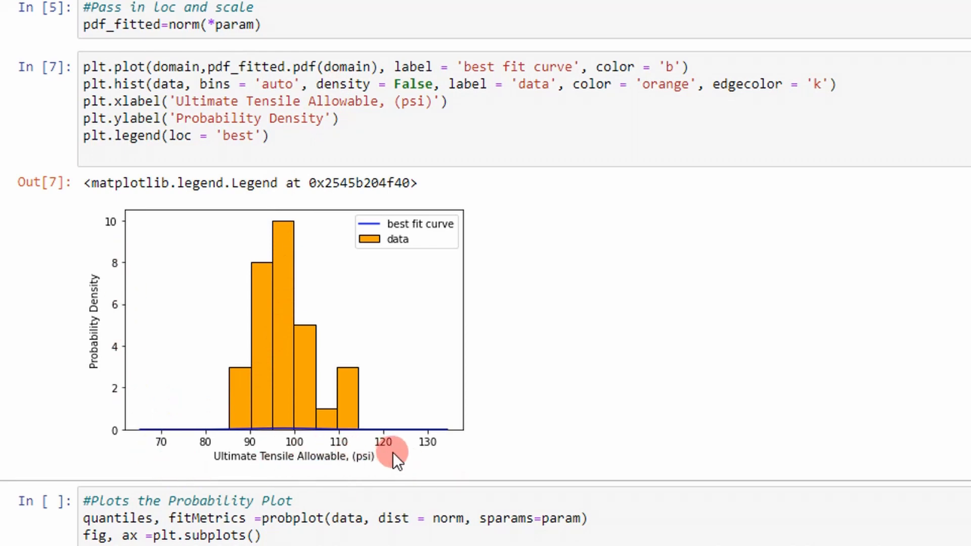
{"action": "mouse_move", "coordinate": [153, 393]}
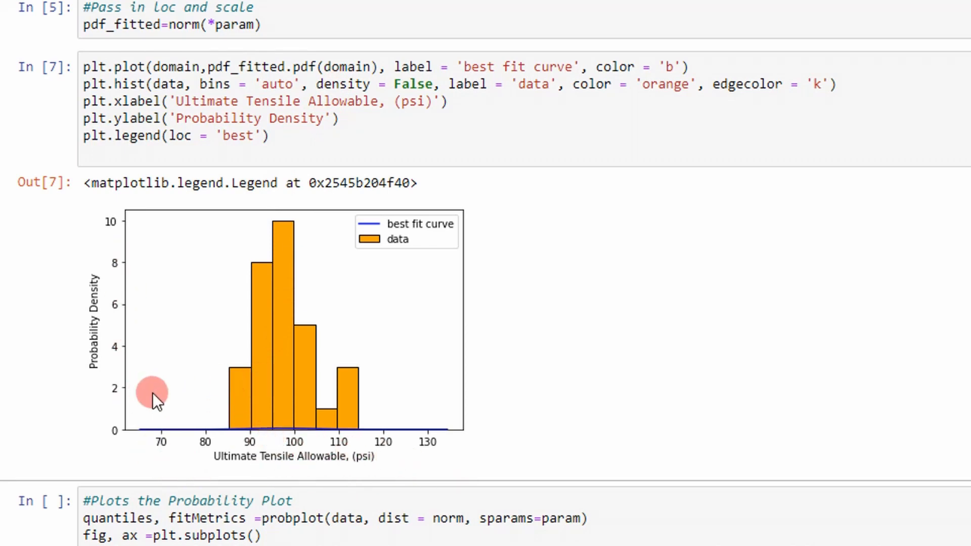
{"action": "mouse_move", "coordinate": [253, 422]}
{"action": "type", "text": "Tru"}
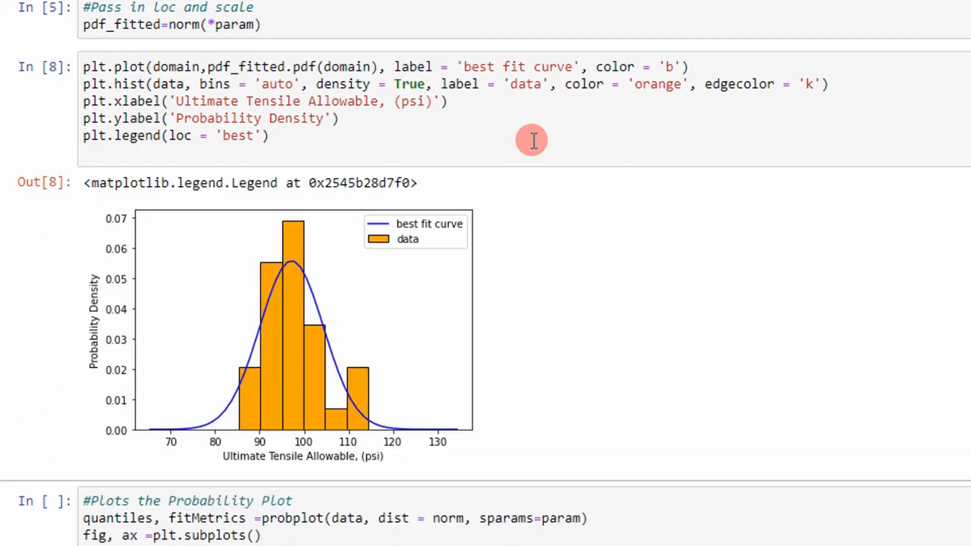
{"action": "scroll", "scroll_direction": "down", "scroll_amount": 3}
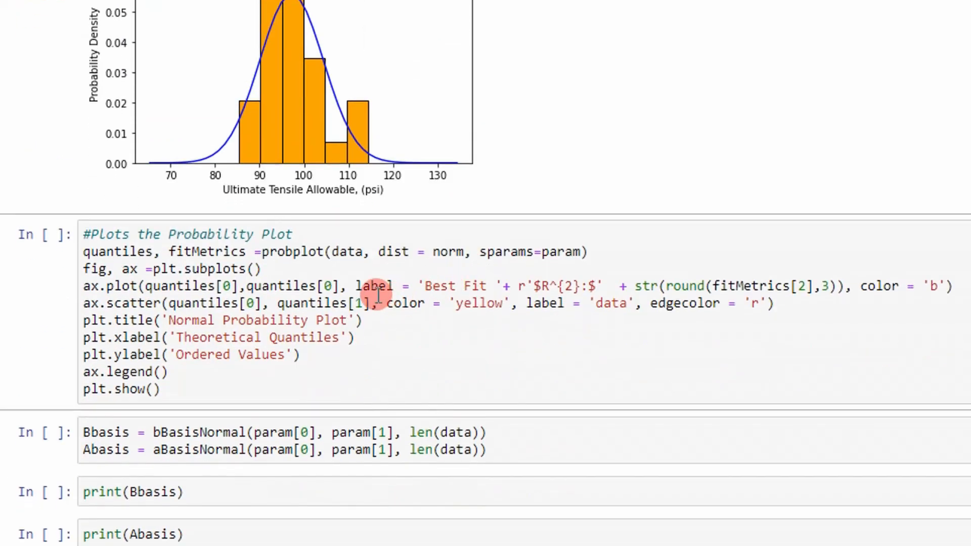
{"action": "scroll", "scroll_direction": "down", "scroll_amount": 3}
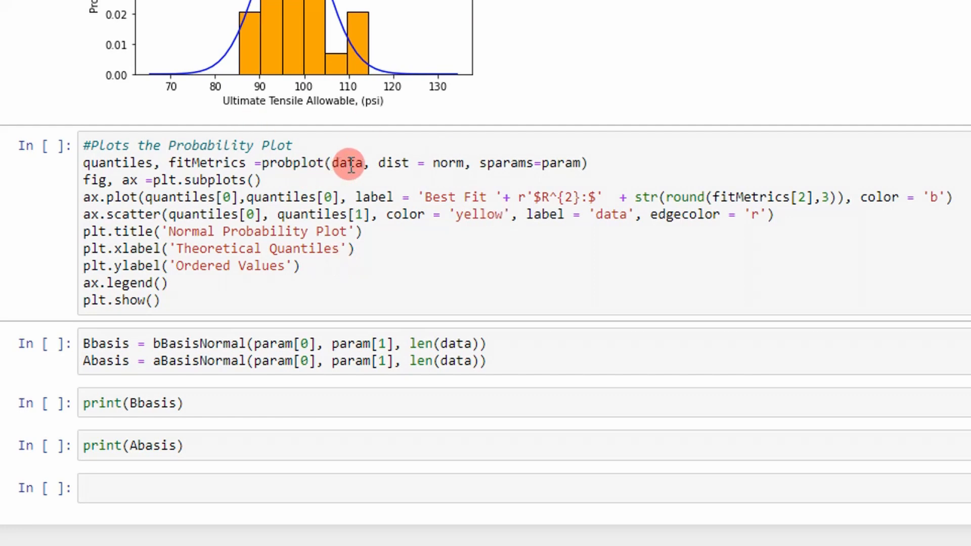
{"action": "mouse_move", "coordinate": [416, 164]}
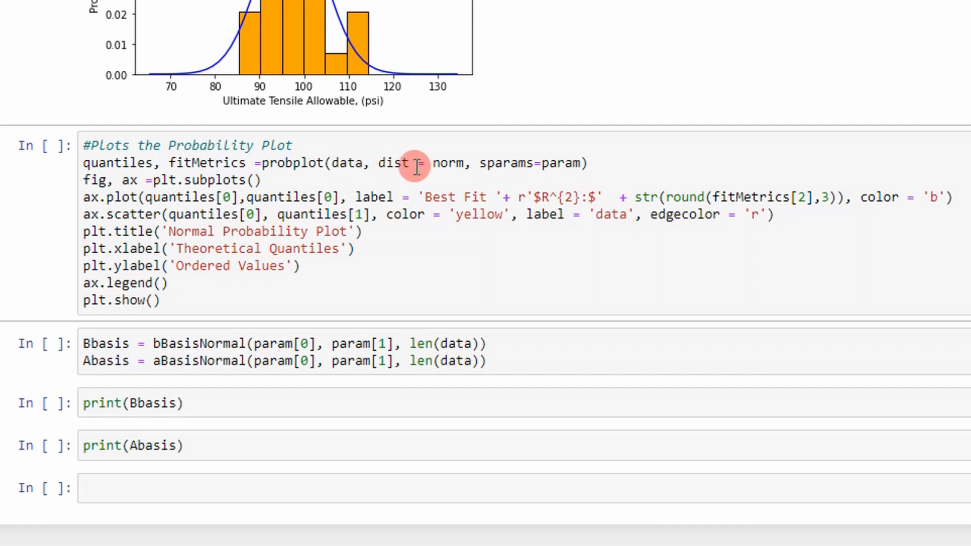
{"action": "mouse_move", "coordinate": [418, 160]}
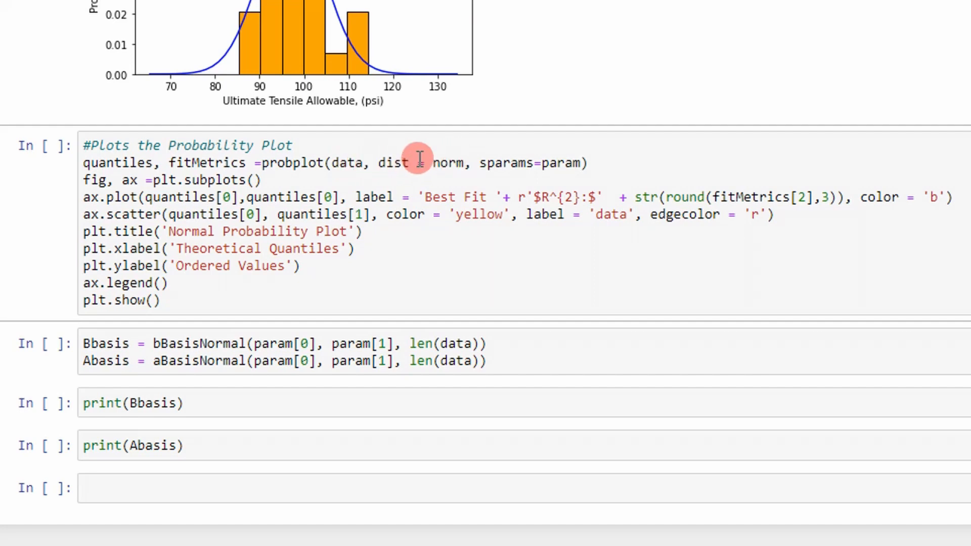
{"action": "mouse_move", "coordinate": [440, 163]}
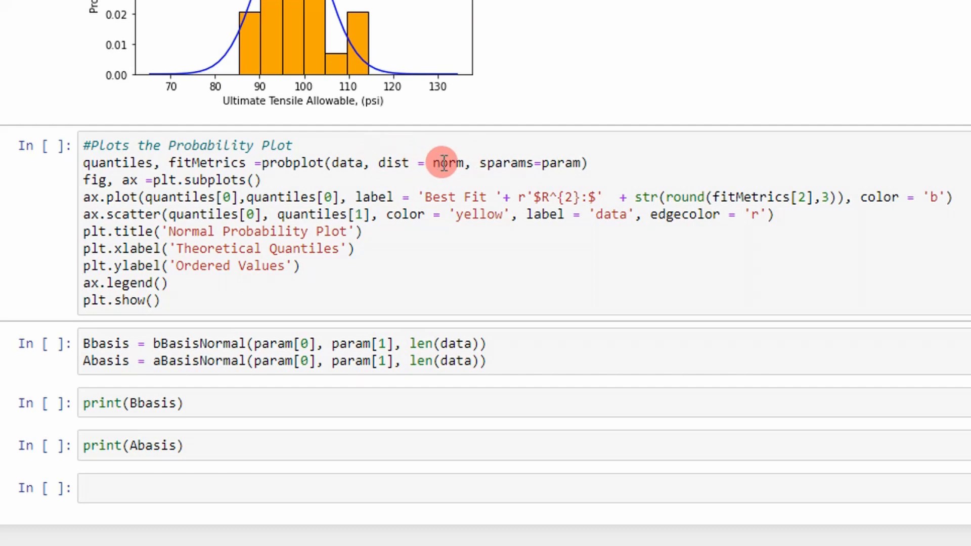
{"action": "mouse_move", "coordinate": [563, 162]}
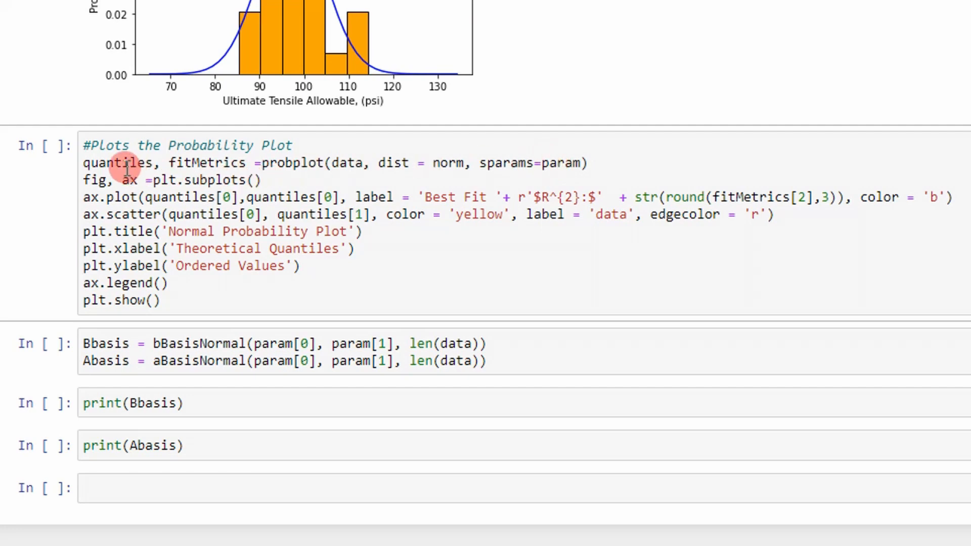
{"action": "mouse_move", "coordinate": [211, 163]}
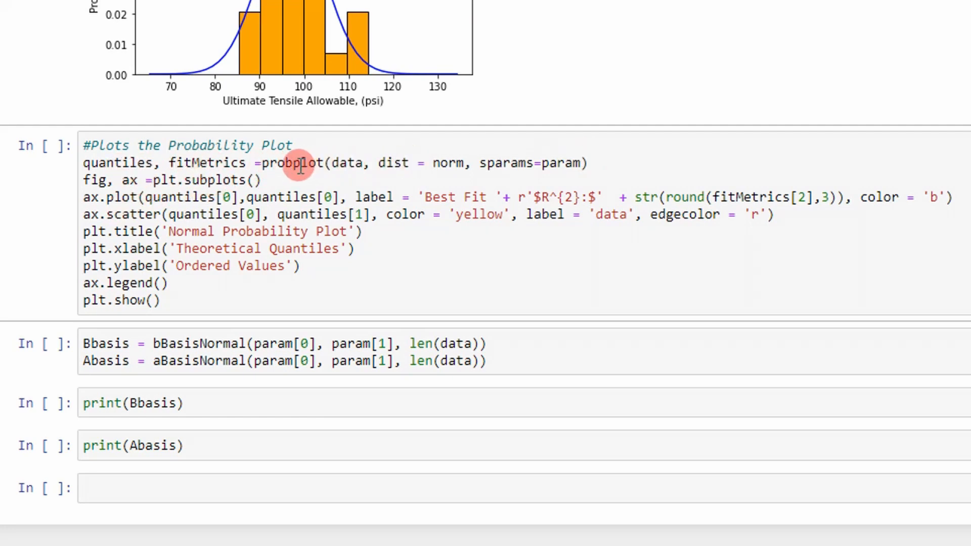
{"action": "mouse_move", "coordinate": [142, 205]}
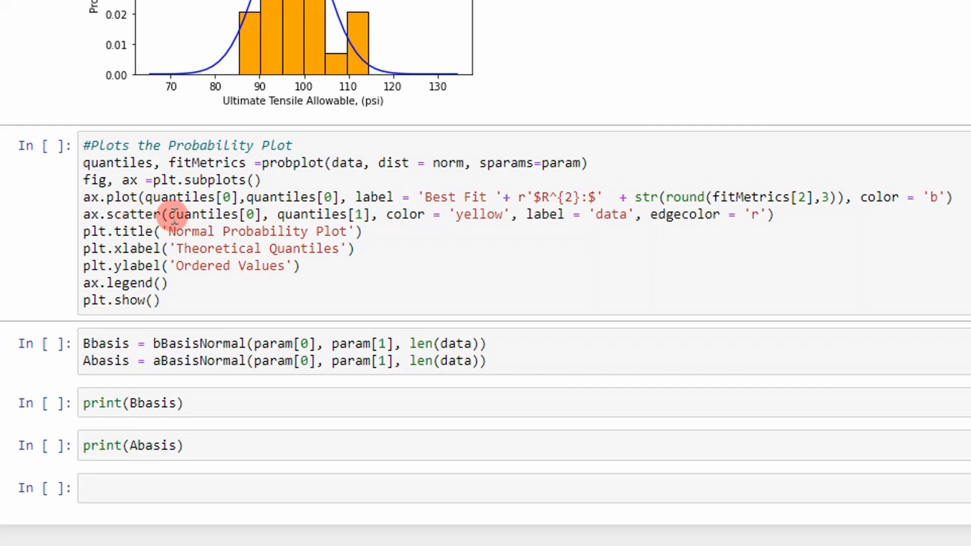
{"action": "mouse_move", "coordinate": [297, 215]}
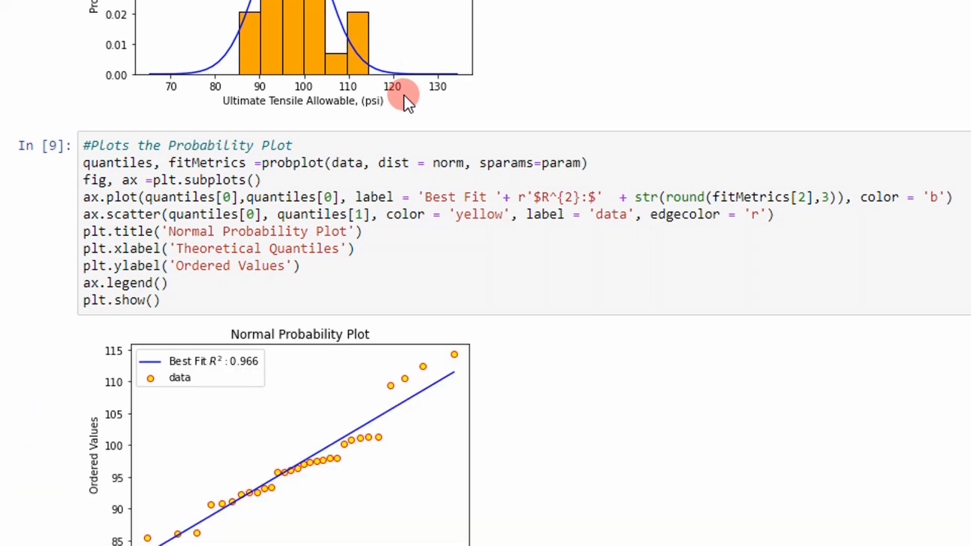
Step: Scroll through the normal probability plot showing the best-fit line and R² of 0.966
{"action": "scroll", "scroll_direction": "down", "scroll_amount": 3}
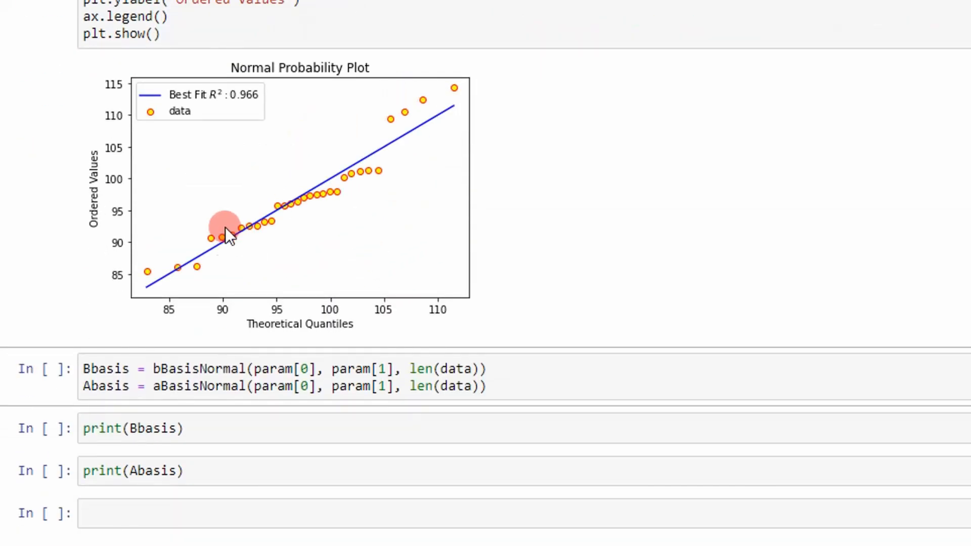
{"action": "mouse_move", "coordinate": [424, 103]}
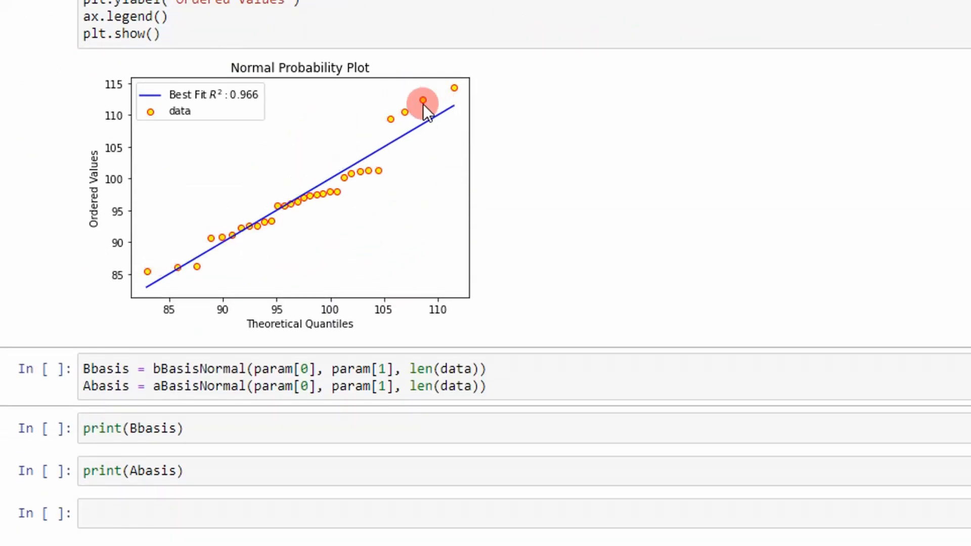
{"action": "mouse_move", "coordinate": [378, 151]}
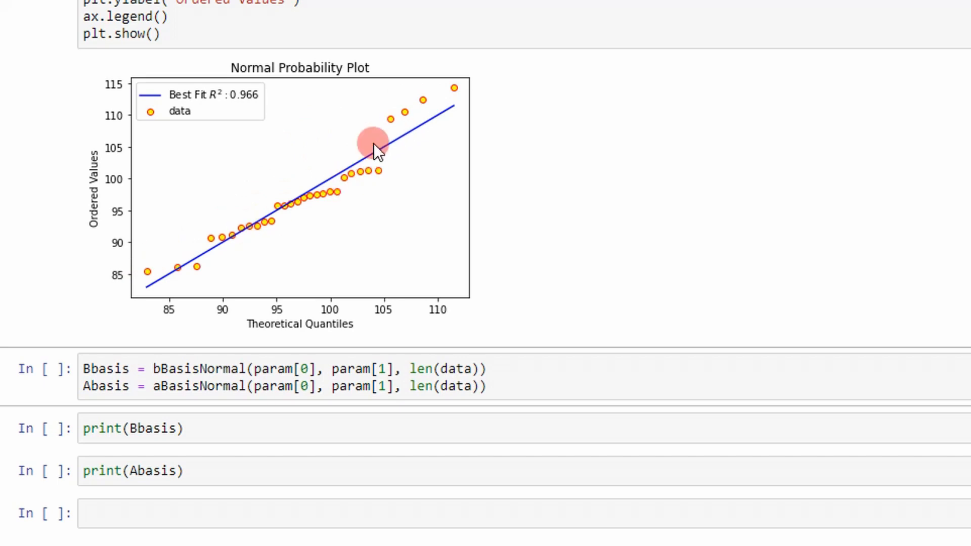
{"action": "mouse_move", "coordinate": [365, 151]}
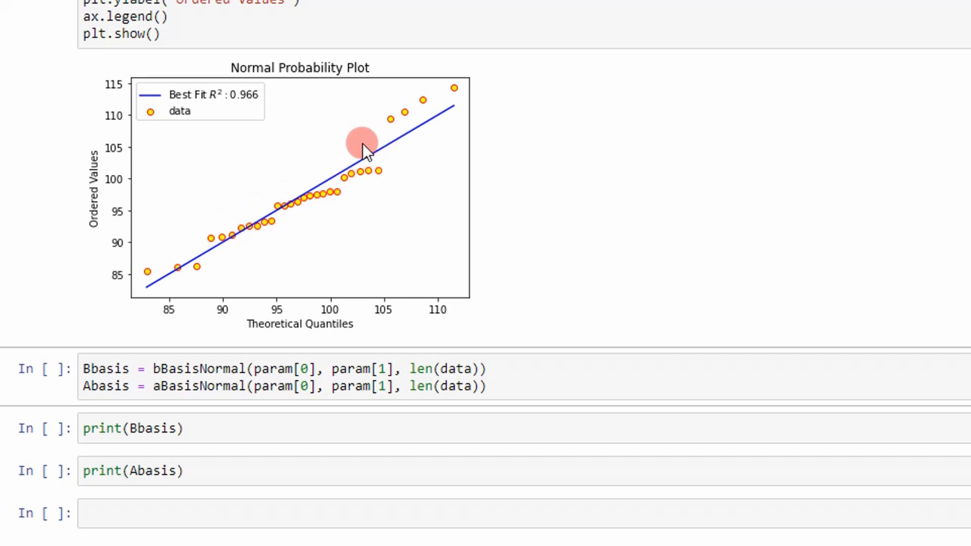
{"action": "scroll", "scroll_direction": "up", "scroll_amount": 3}
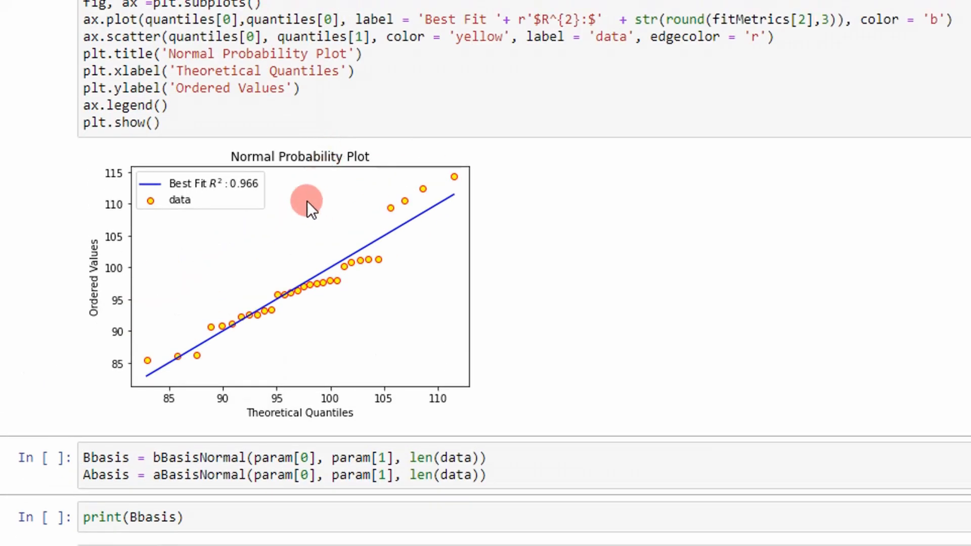
{"action": "scroll", "scroll_direction": "down", "scroll_amount": 3}
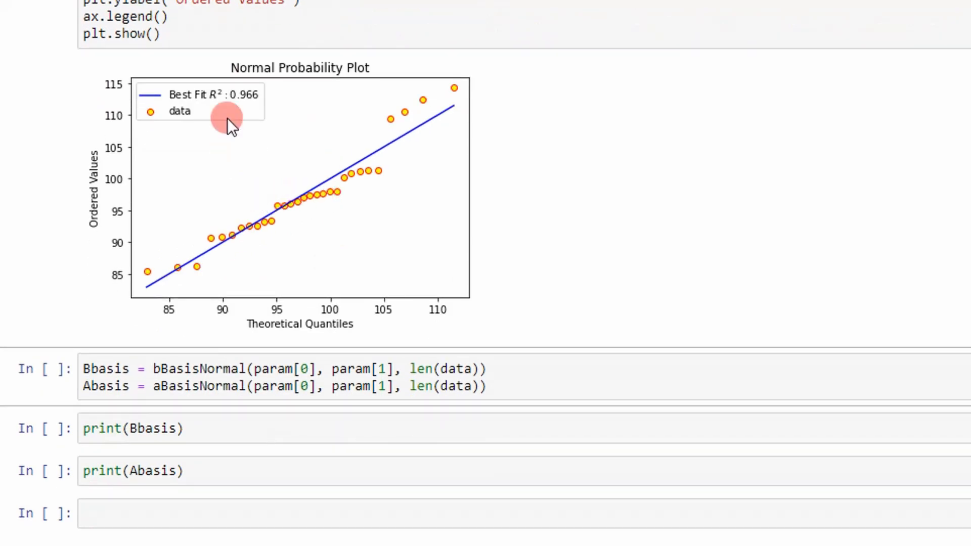
{"action": "mouse_move", "coordinate": [241, 108]}
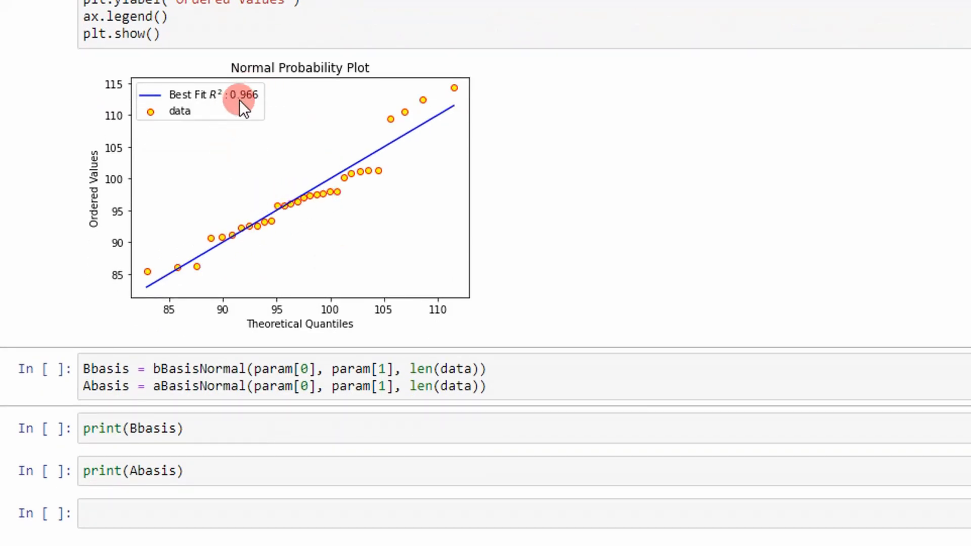
{"action": "mouse_move", "coordinate": [242, 115]}
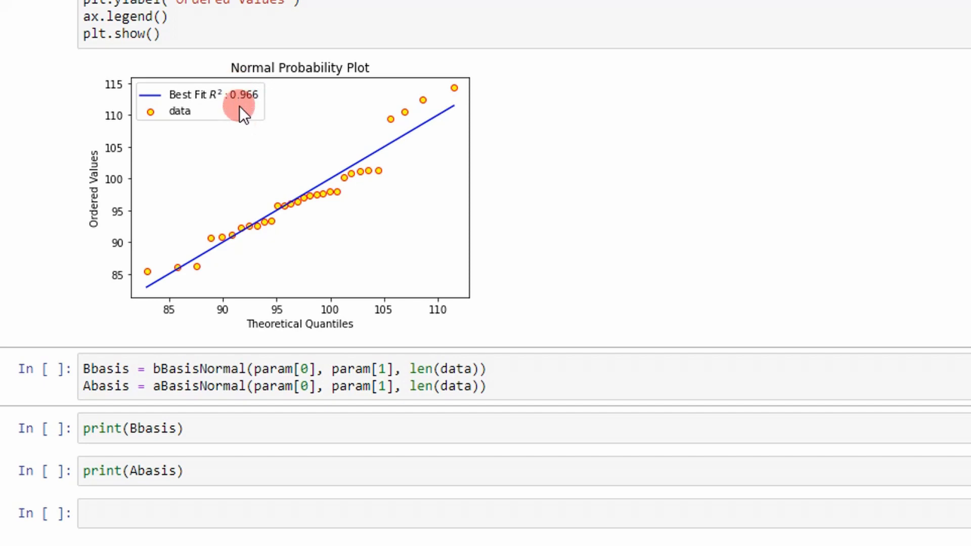
{"action": "mouse_move", "coordinate": [267, 241]}
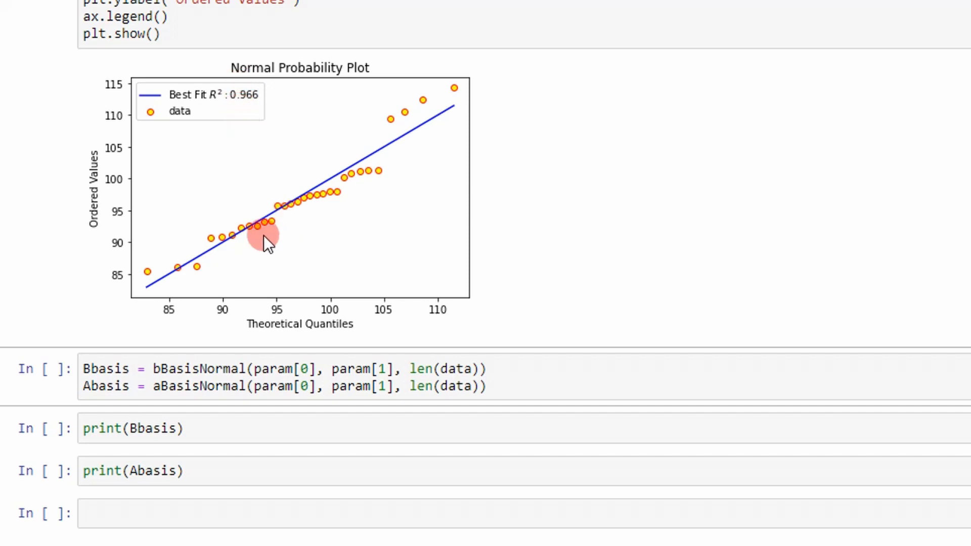
{"action": "scroll", "scroll_direction": "down", "scroll_amount": 3}
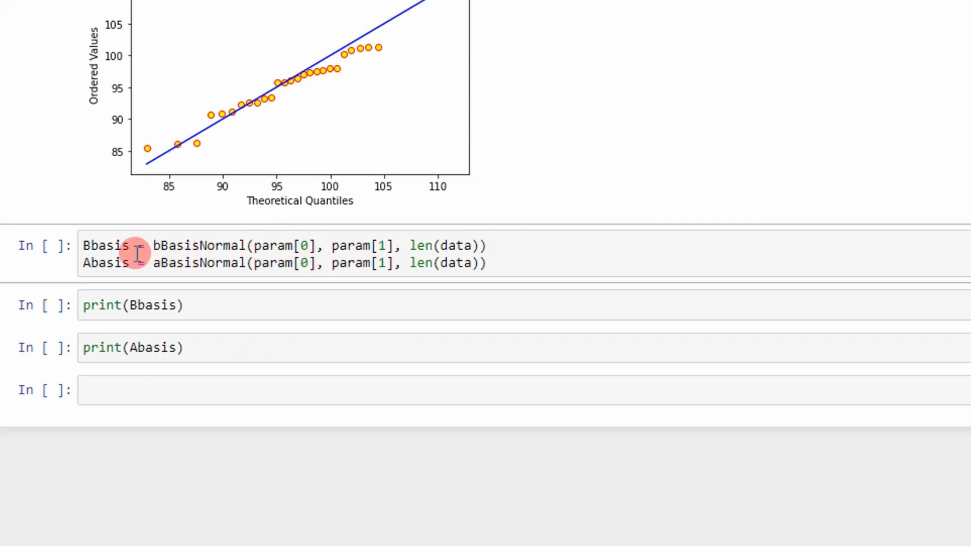
{"action": "mouse_move", "coordinate": [277, 245]}
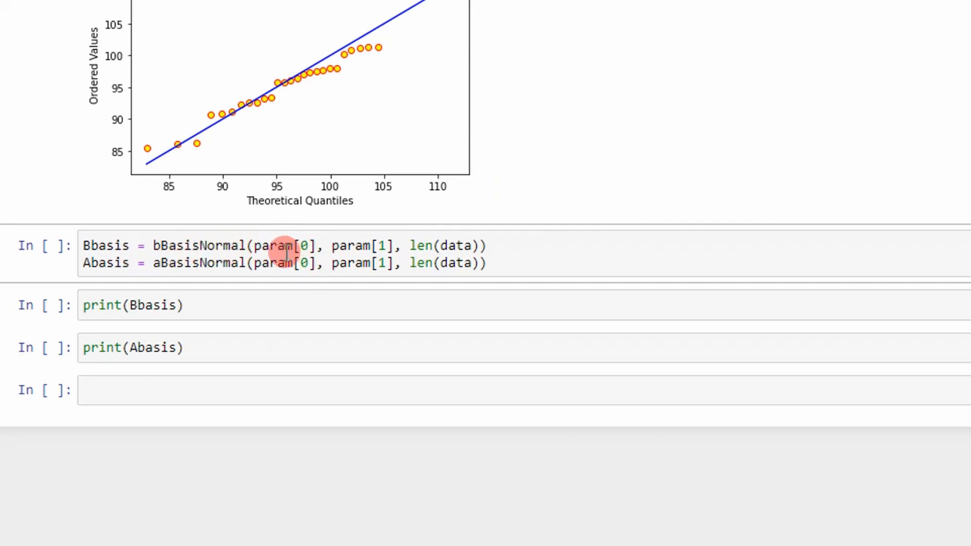
{"action": "mouse_move", "coordinate": [458, 246]}
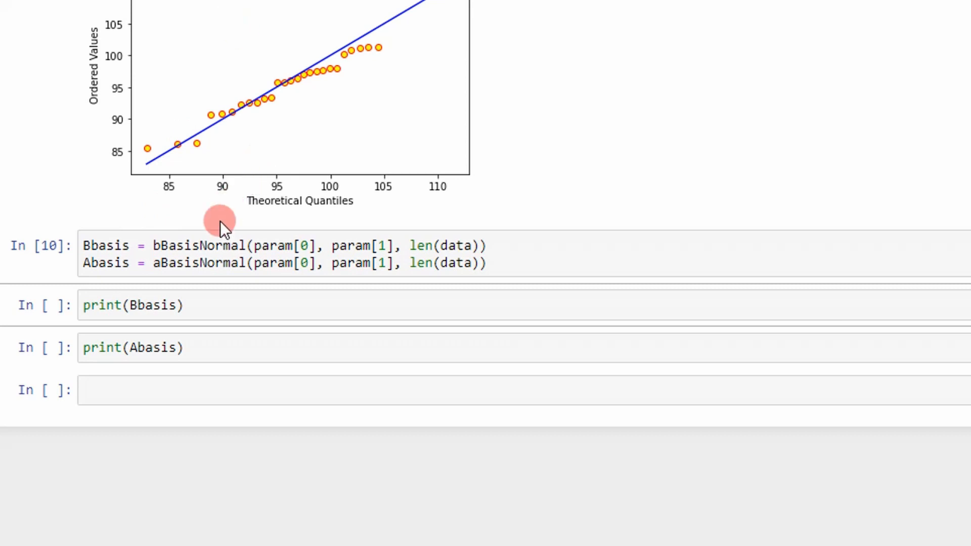
Step: Review the basis functions and the printed B-basis 84.50 and A-basis 75.31
{"action": "scroll", "scroll_direction": "up", "scroll_amount": 3}
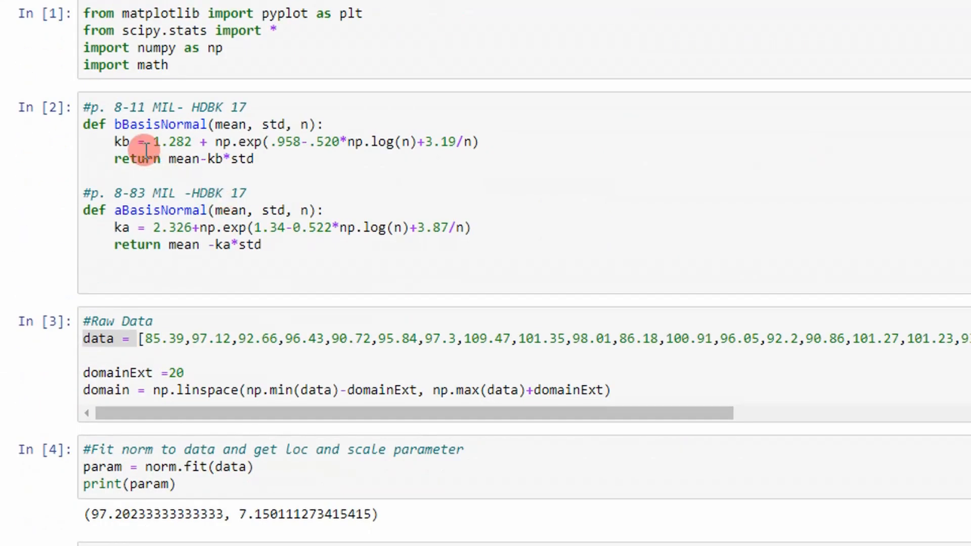
{"action": "scroll", "scroll_direction": "down", "scroll_amount": 3}
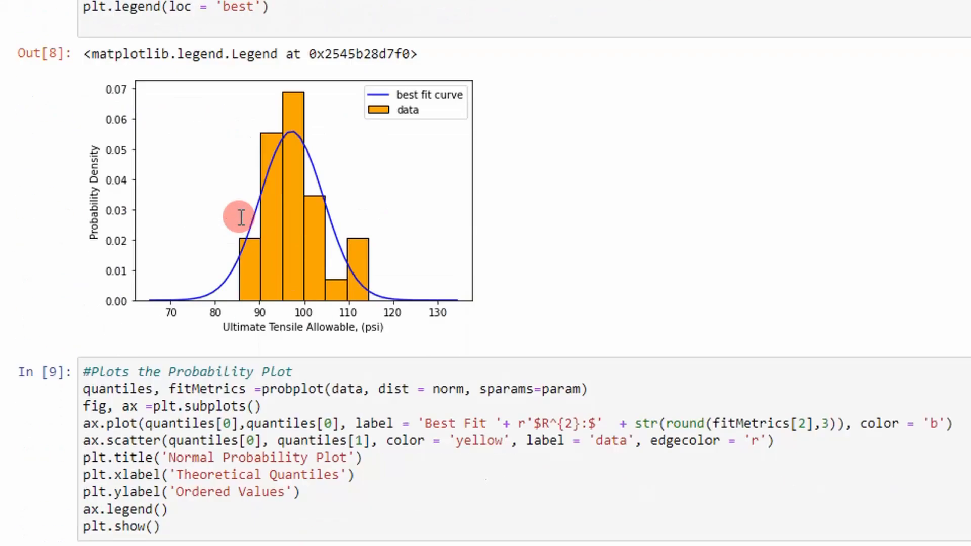
{"action": "scroll", "scroll_direction": "down", "scroll_amount": 3}
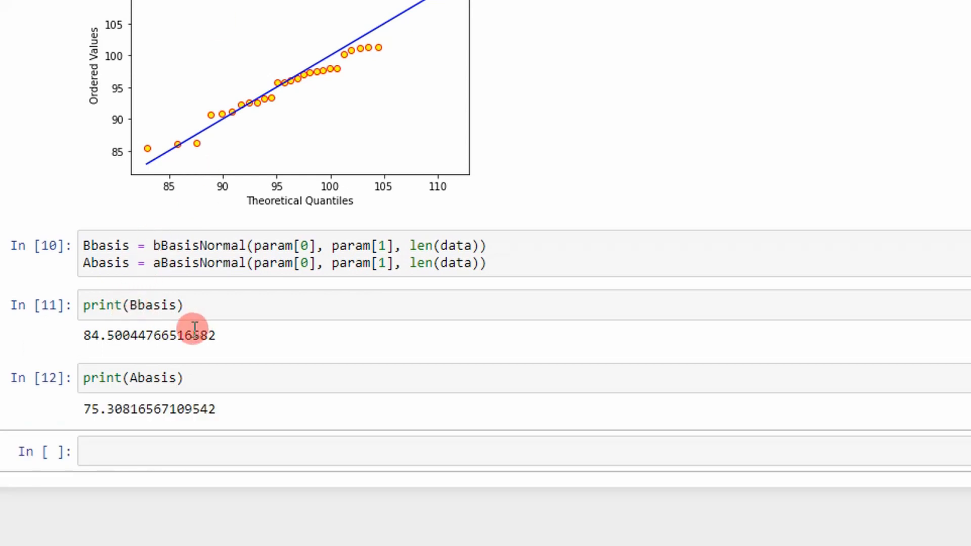
{"action": "mouse_move", "coordinate": [148, 402]}
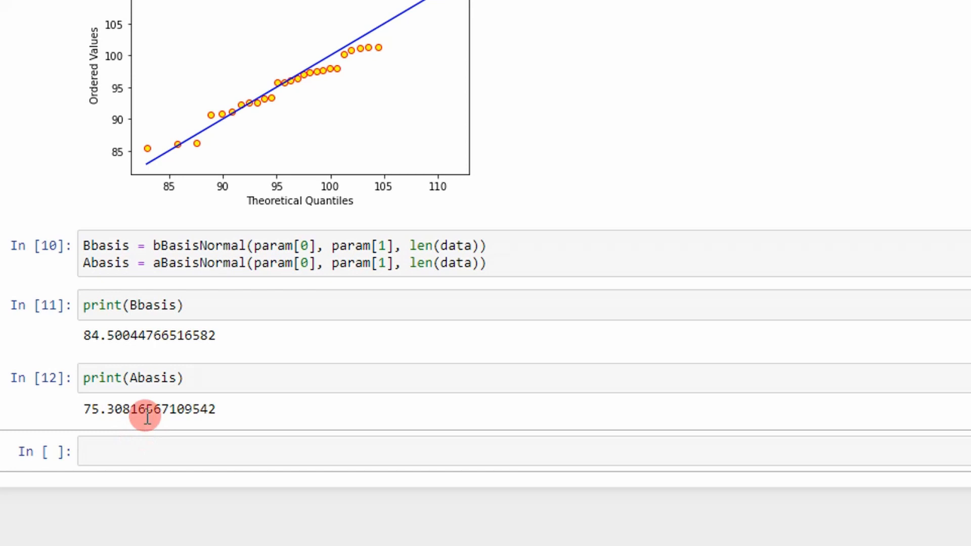
{"action": "mouse_move", "coordinate": [135, 319]}
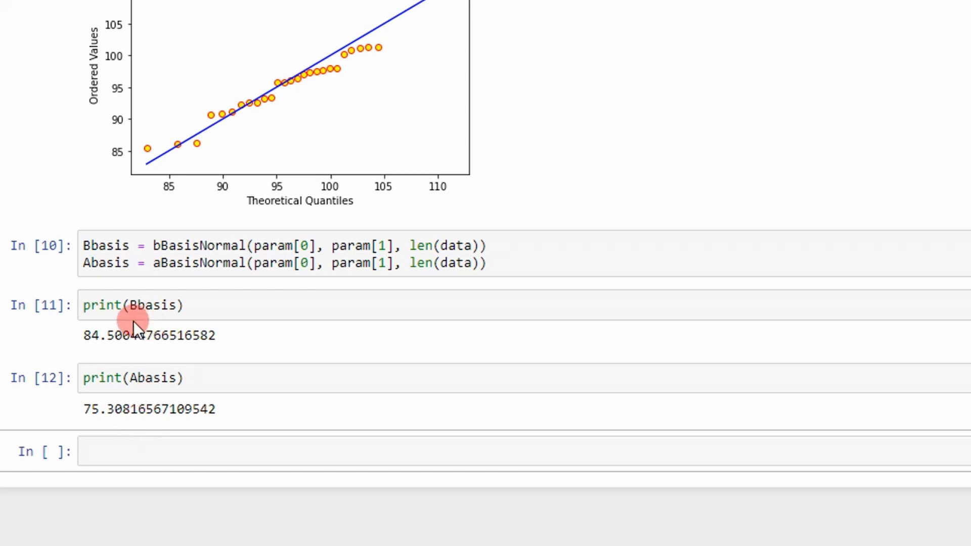
{"action": "mouse_move", "coordinate": [149, 427]}
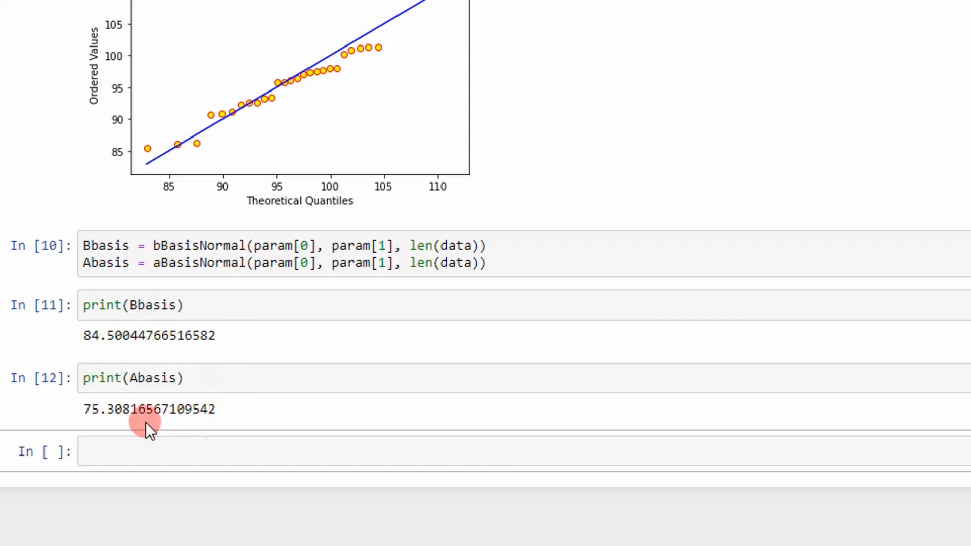
{"action": "mouse_move", "coordinate": [193, 384]}
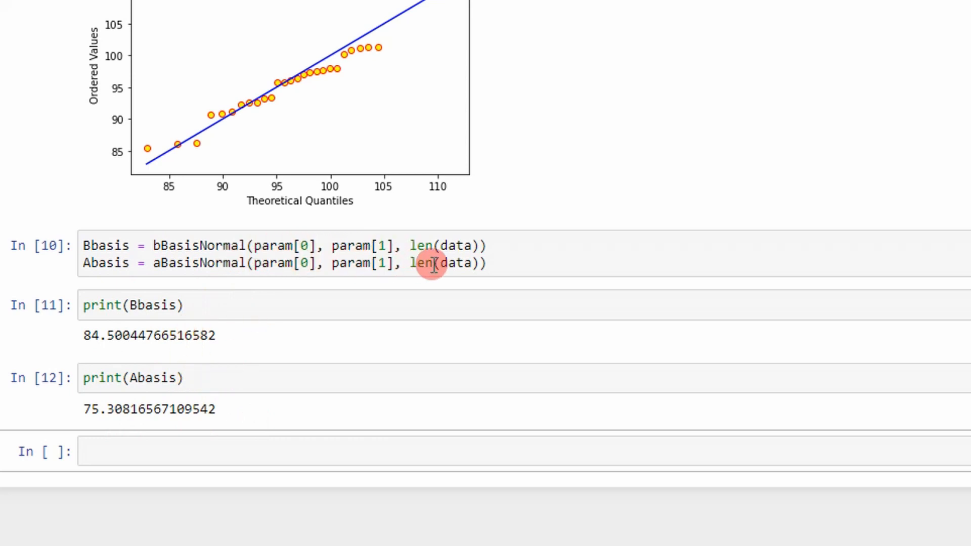
{"action": "mouse_move", "coordinate": [172, 344]}
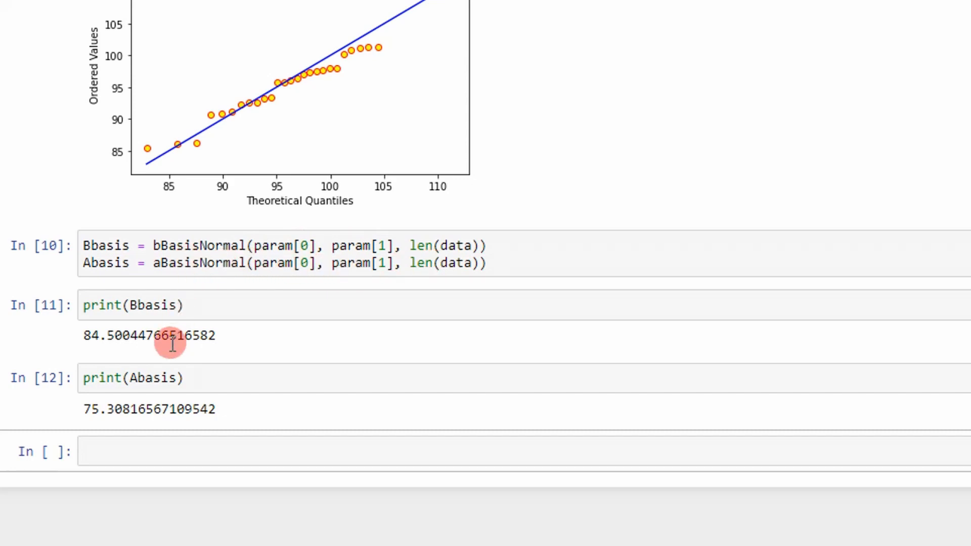
{"action": "mouse_move", "coordinate": [199, 334]}
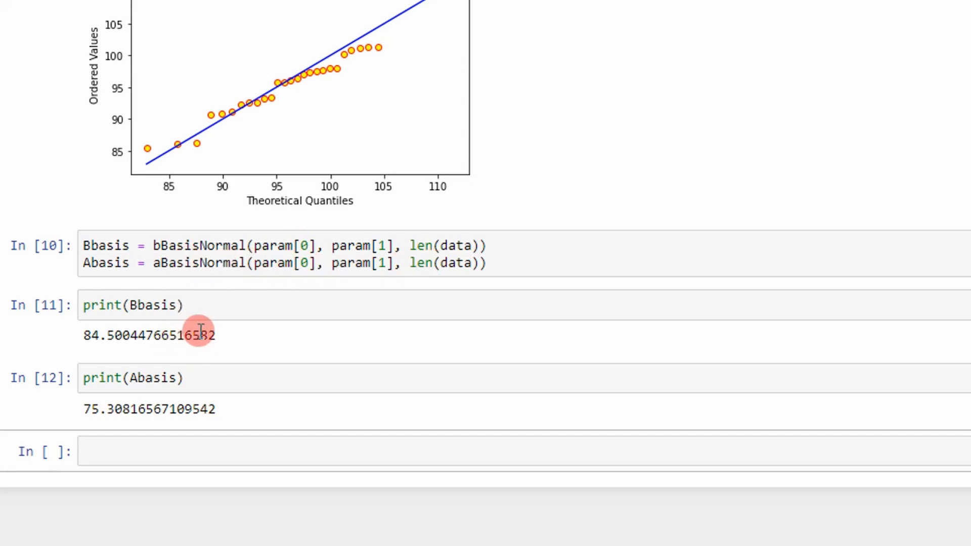
{"action": "mouse_move", "coordinate": [279, 370]}
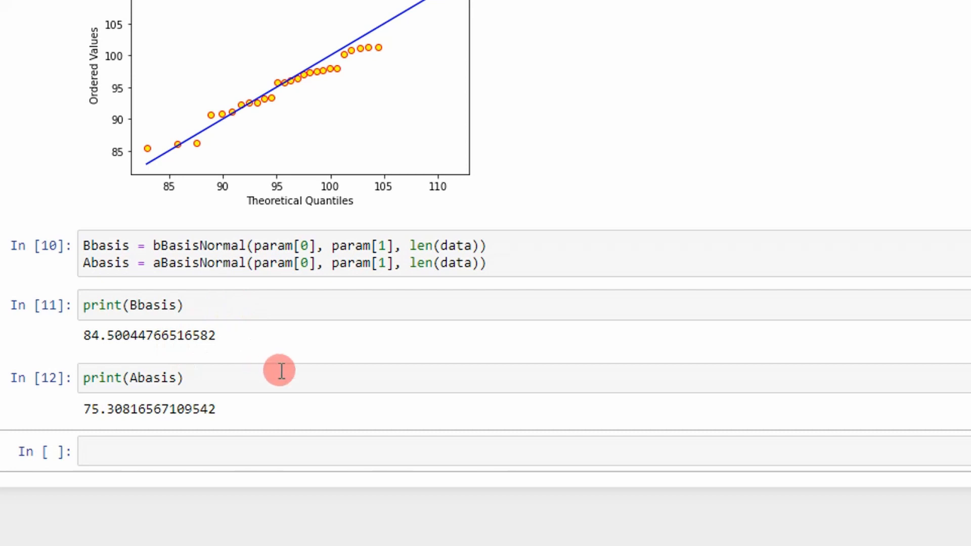